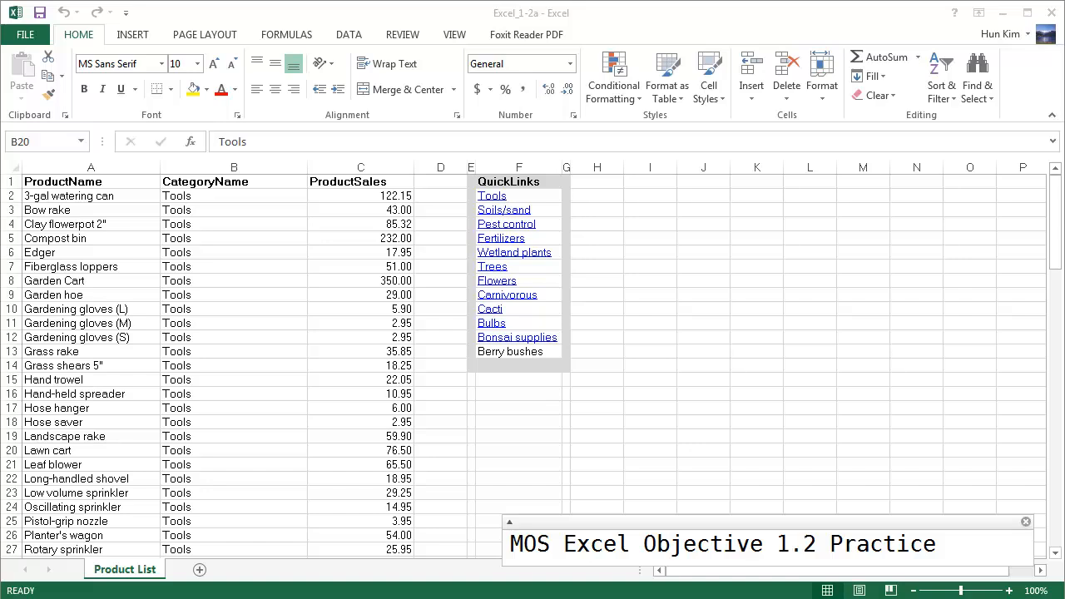
pyautogui.moveTo(360, 592)
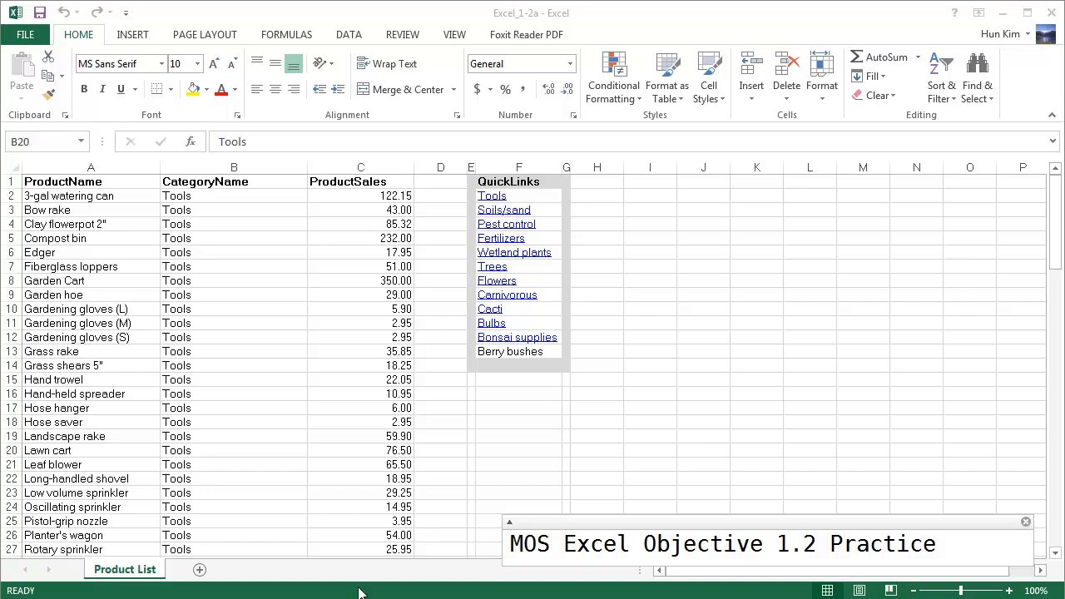
pyautogui.moveTo(266, 593)
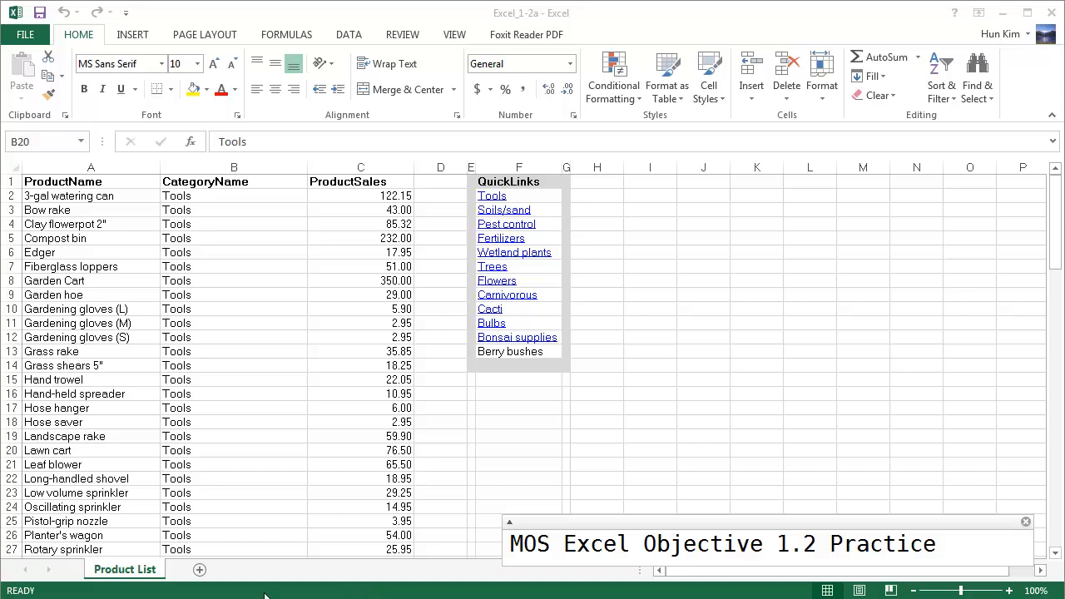
# Browse the Product List sheet, selecting Tools, Garden hoe, Pest control and the commented Crushed rock cell
pyautogui.click(233, 450)
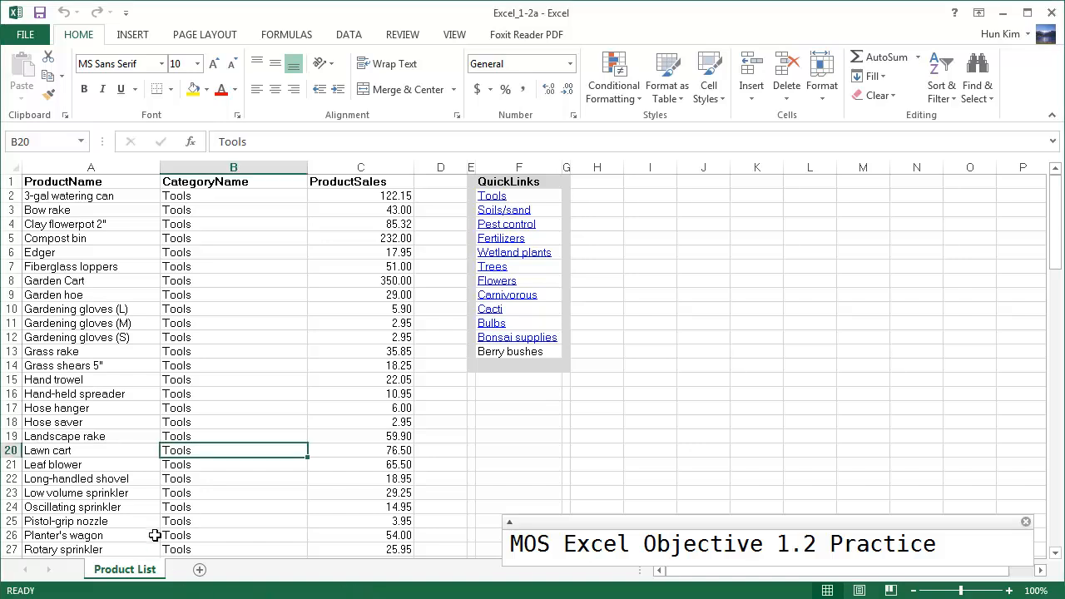
pyautogui.rightClick(124, 569)
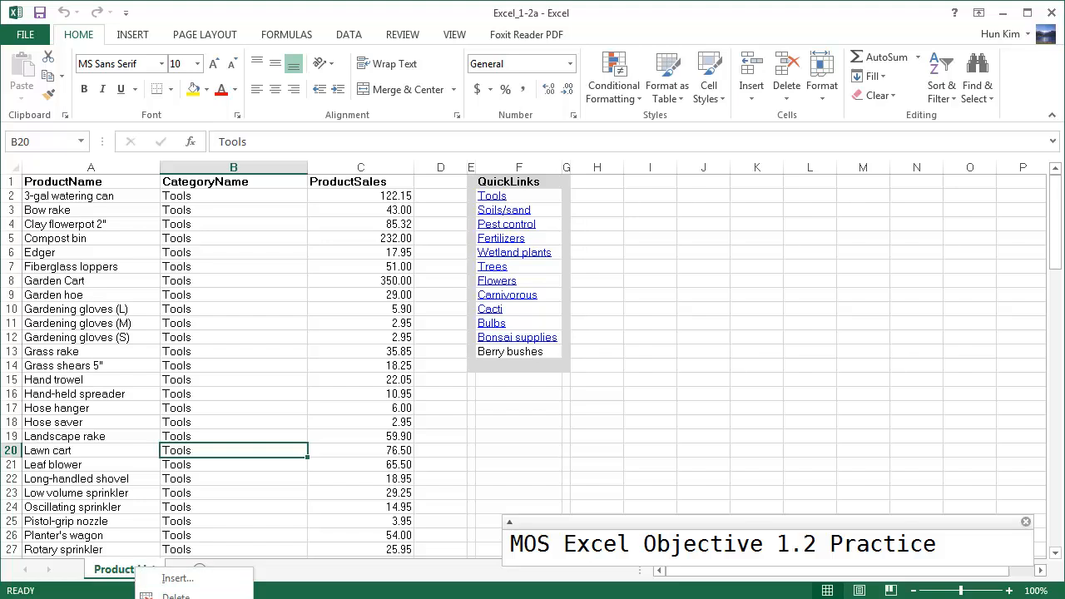
pyautogui.click(184, 592)
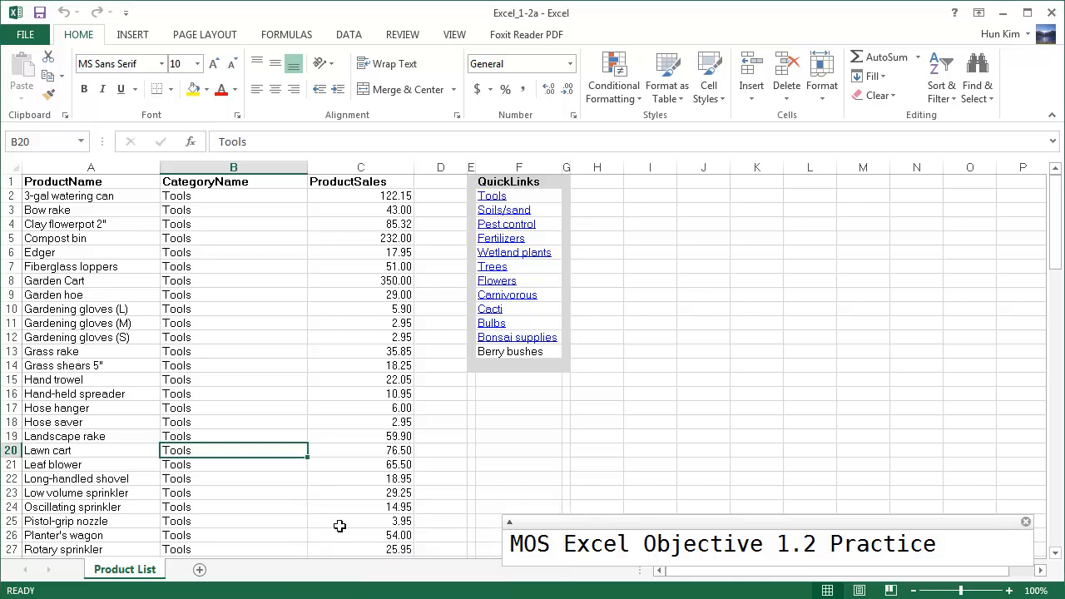
pyautogui.click(360, 520)
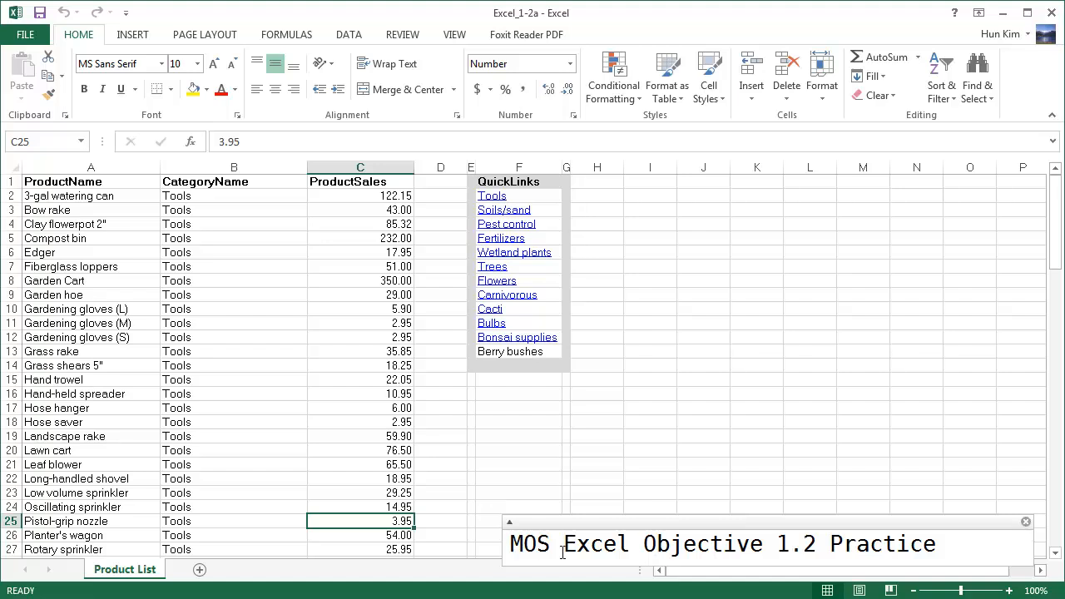
pyautogui.moveTo(769, 552)
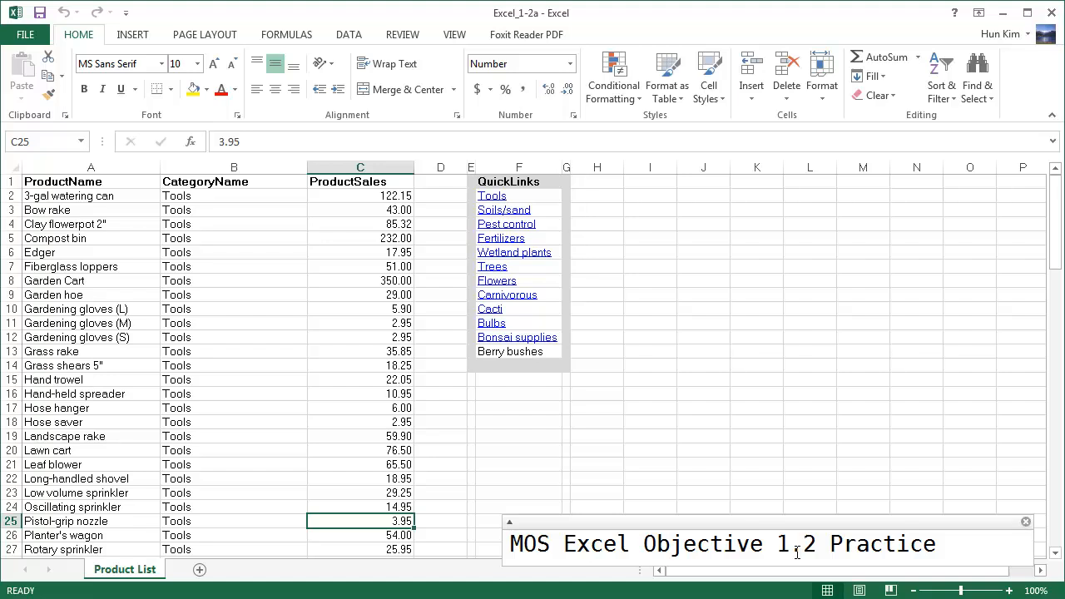
pyautogui.moveTo(769, 465)
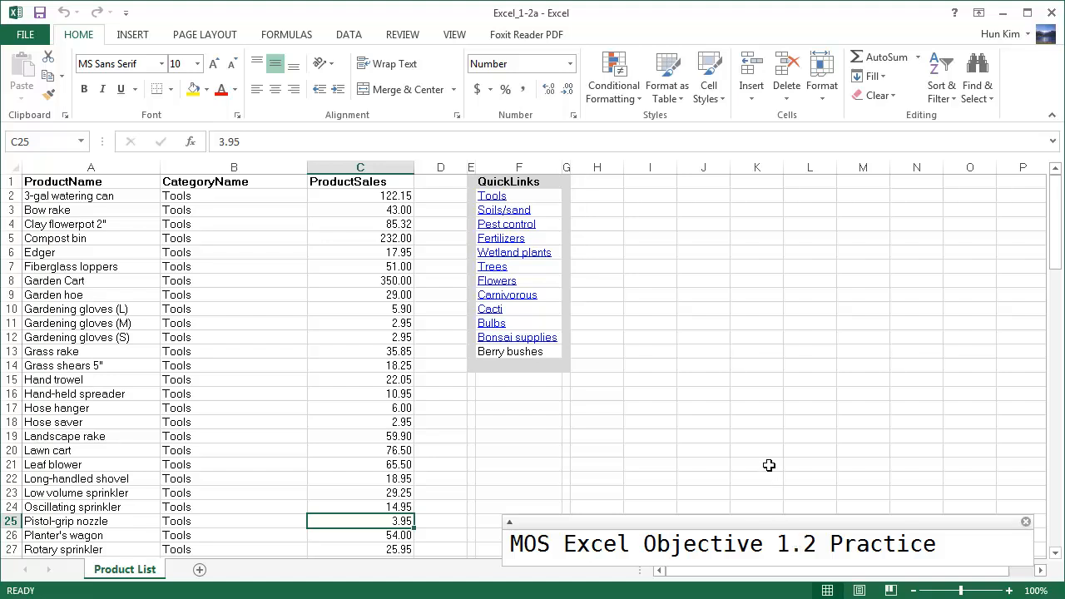
pyautogui.moveTo(535, 490)
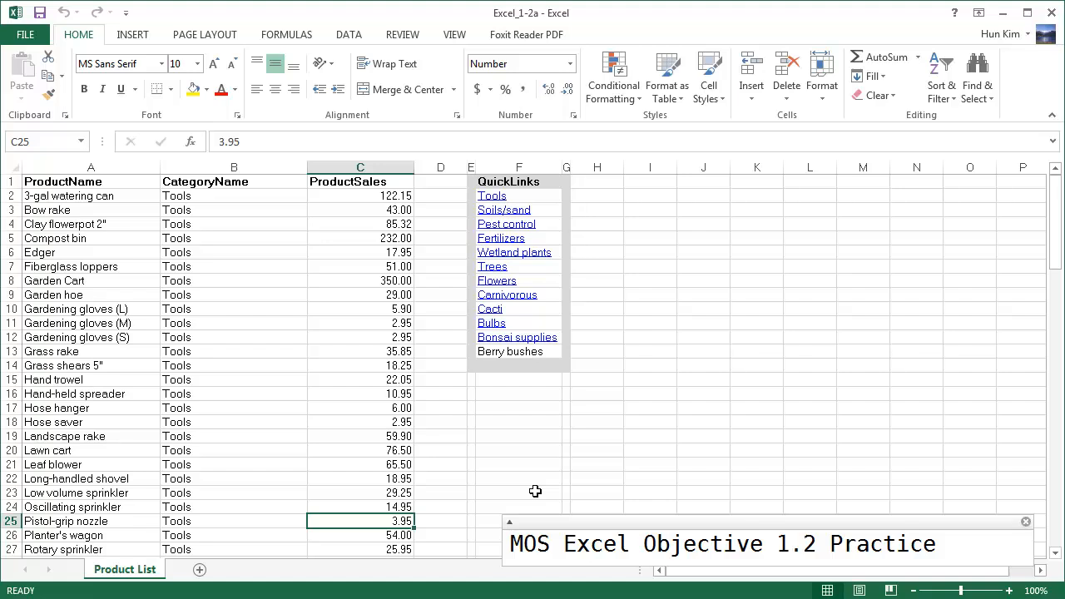
pyautogui.click(233, 294)
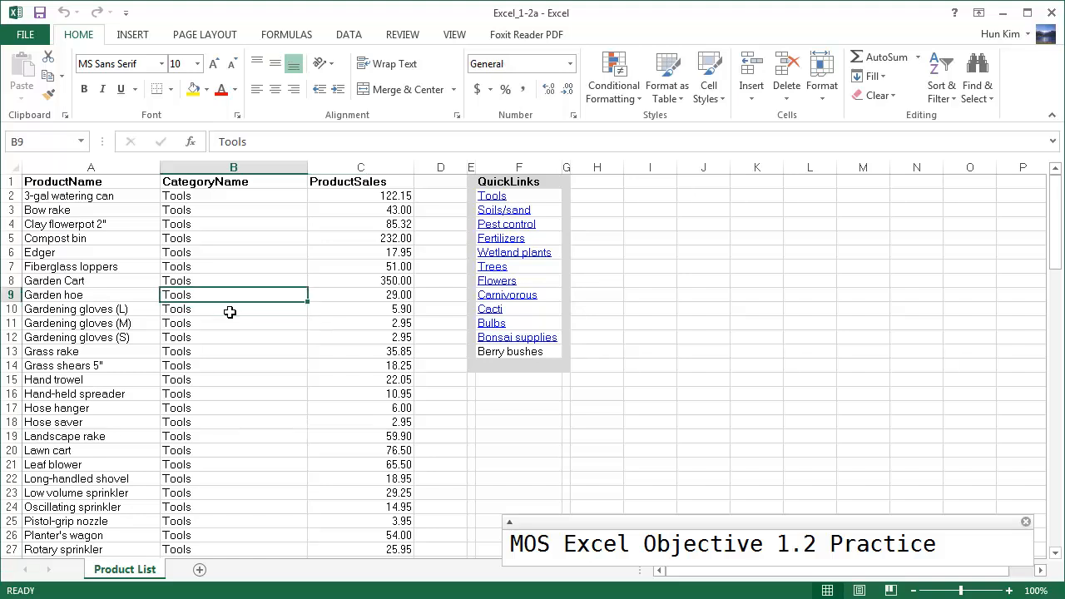
pyautogui.click(90, 181)
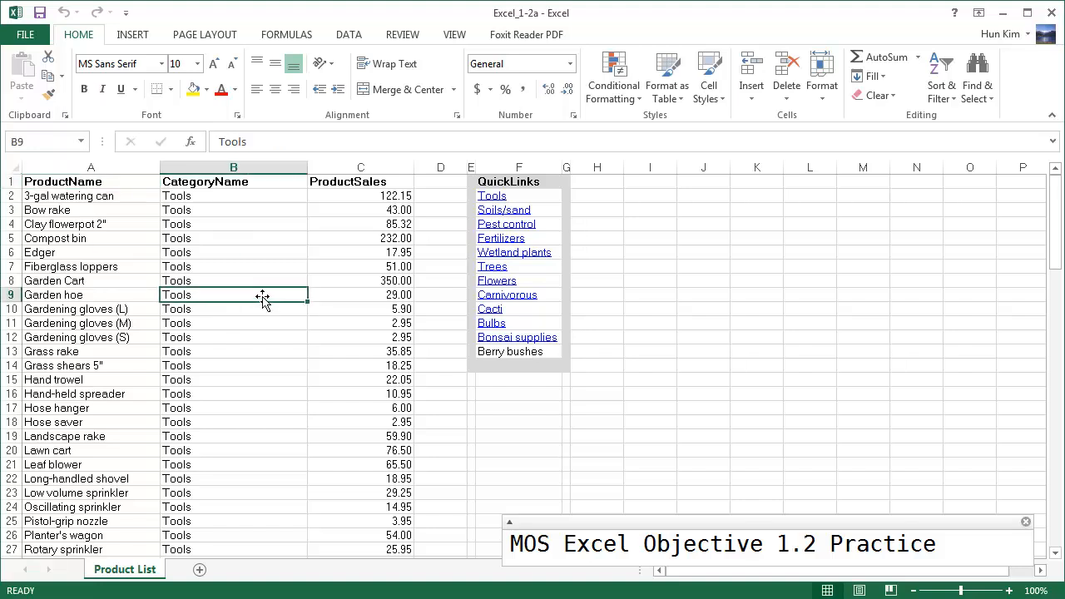
pyautogui.click(360, 294)
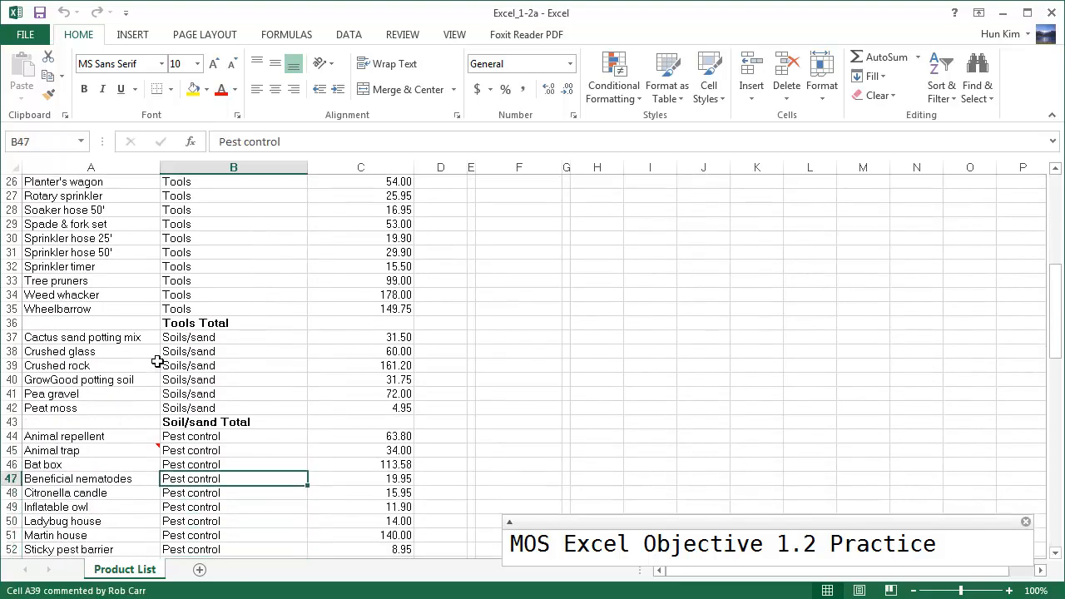
pyautogui.moveTo(158, 362)
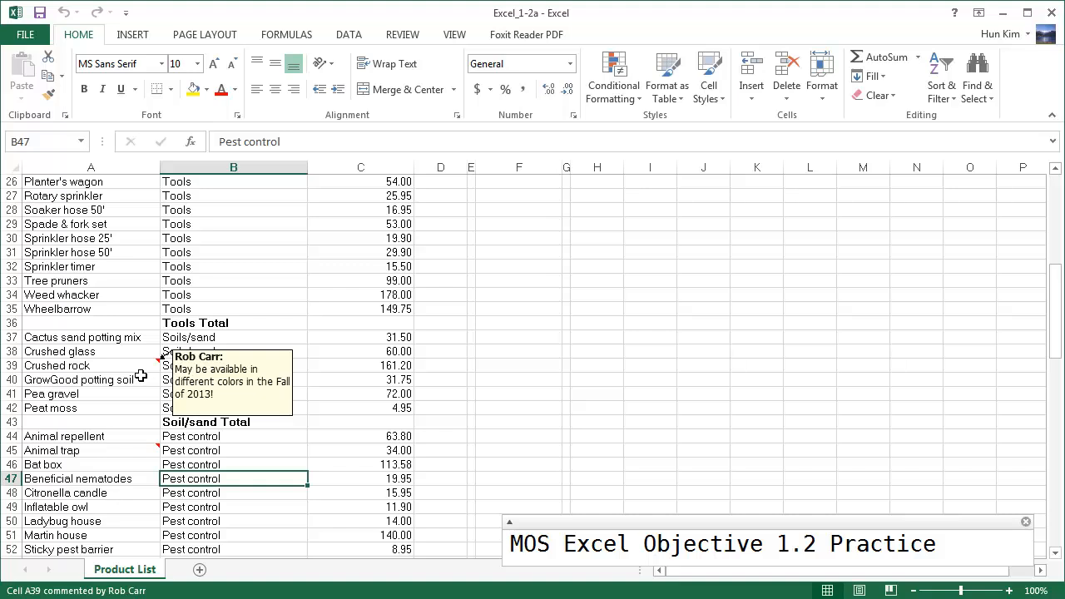
pyautogui.click(90, 366)
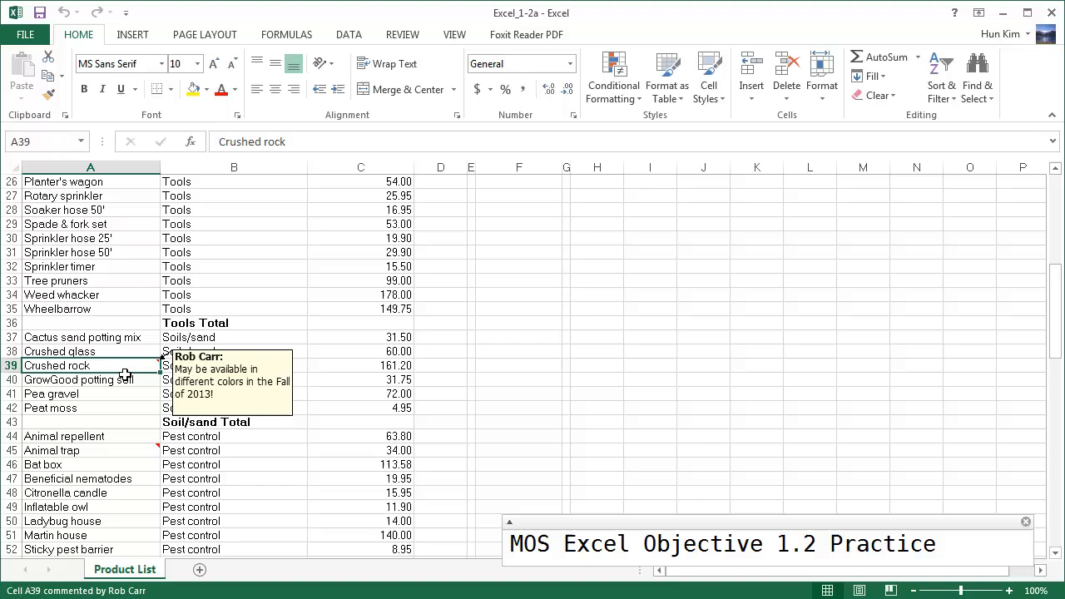
pyautogui.click(90, 323)
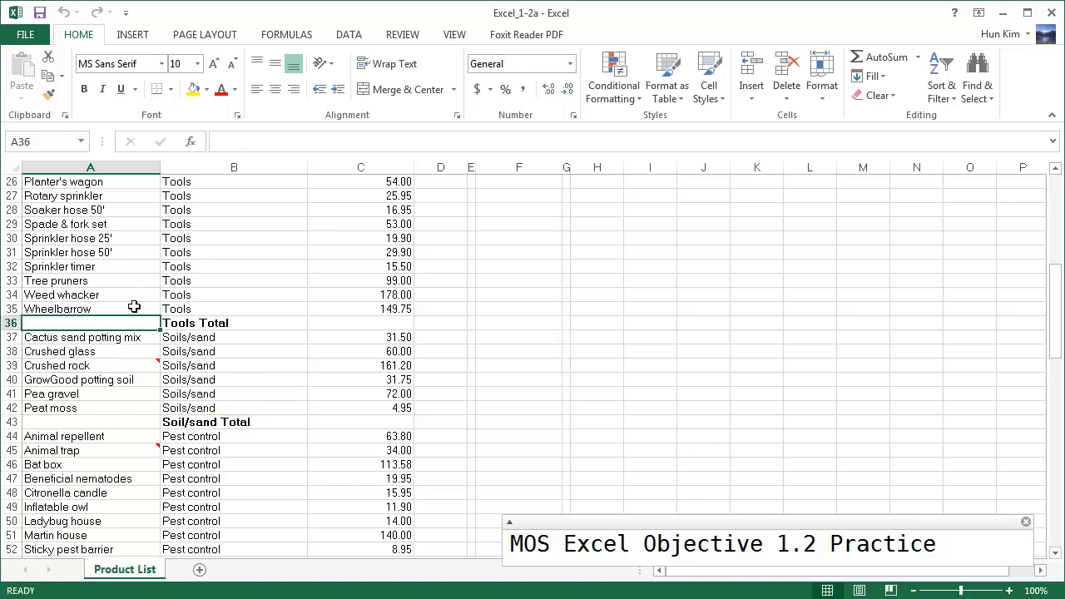
pyautogui.moveTo(158, 365)
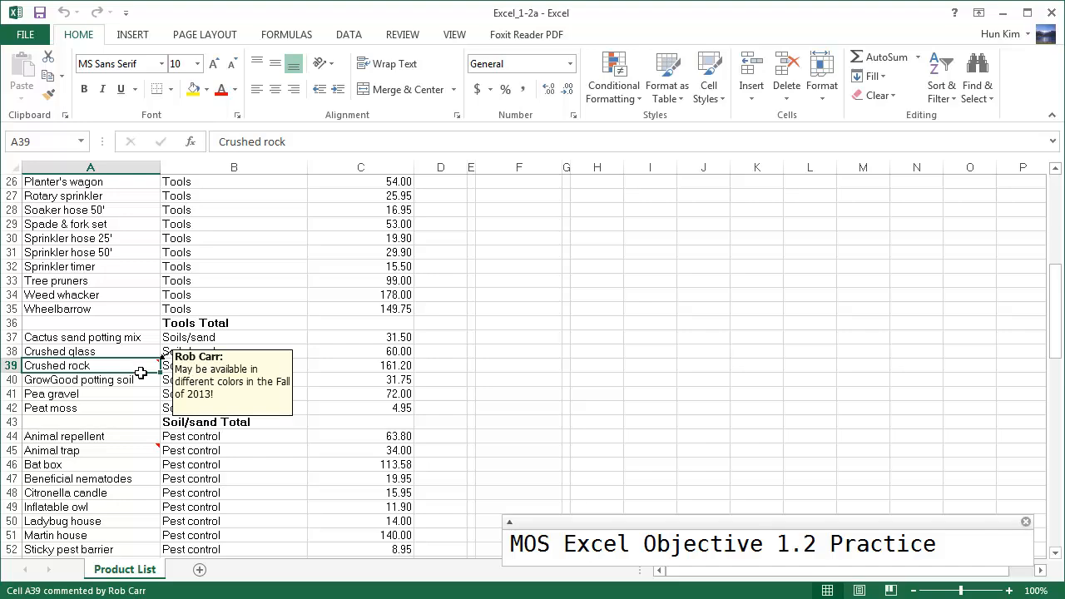
pyautogui.scroll(-3)
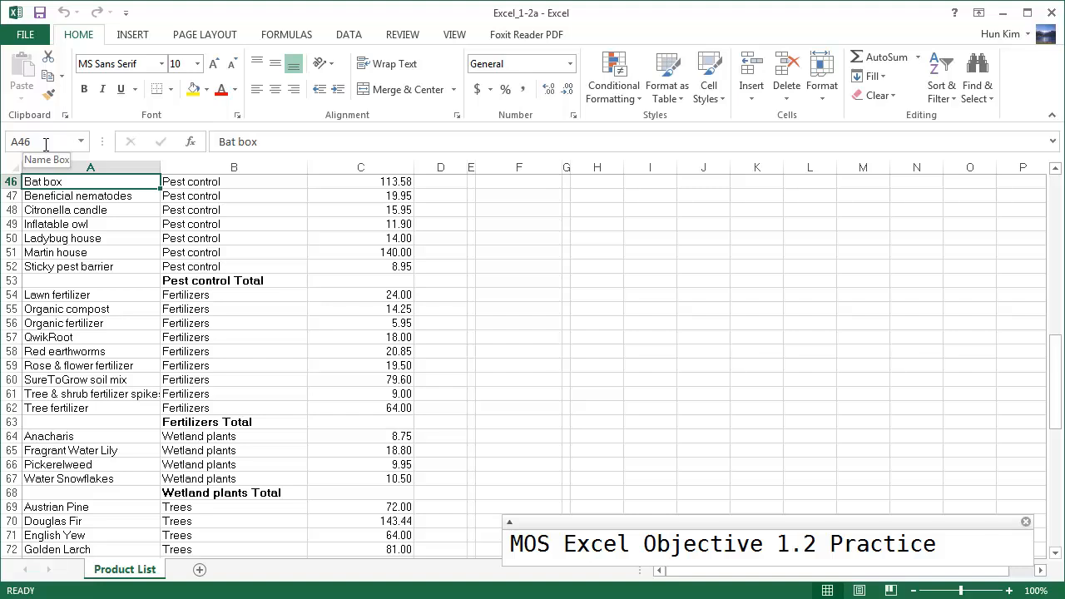
# Jump to the Berry_bushes named range via the Name Box
pyautogui.click(33, 142)
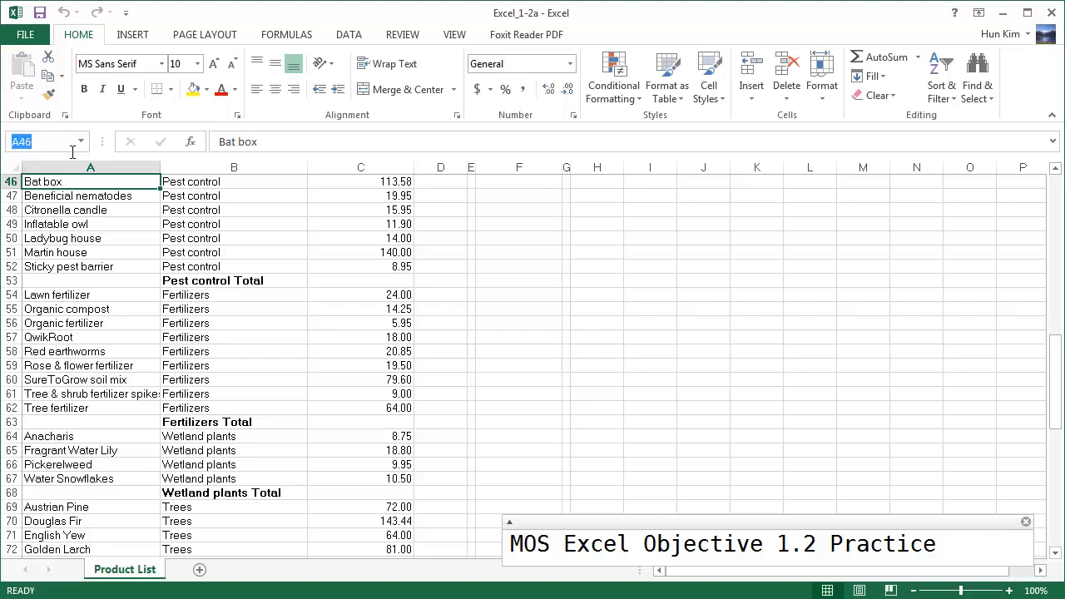
pyautogui.write('Berry')
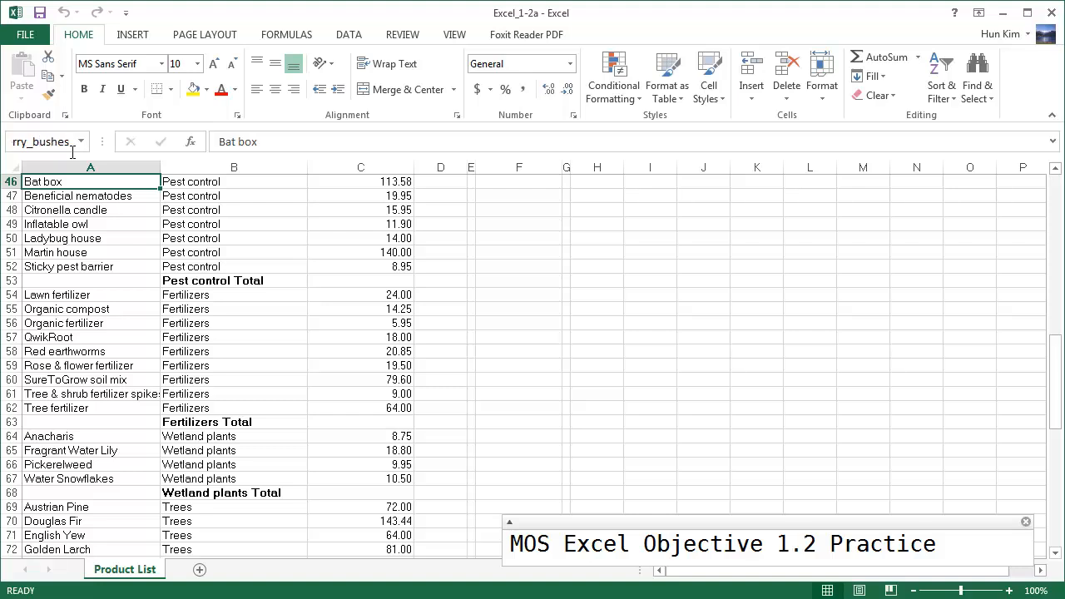
pyautogui.scroll(-3)
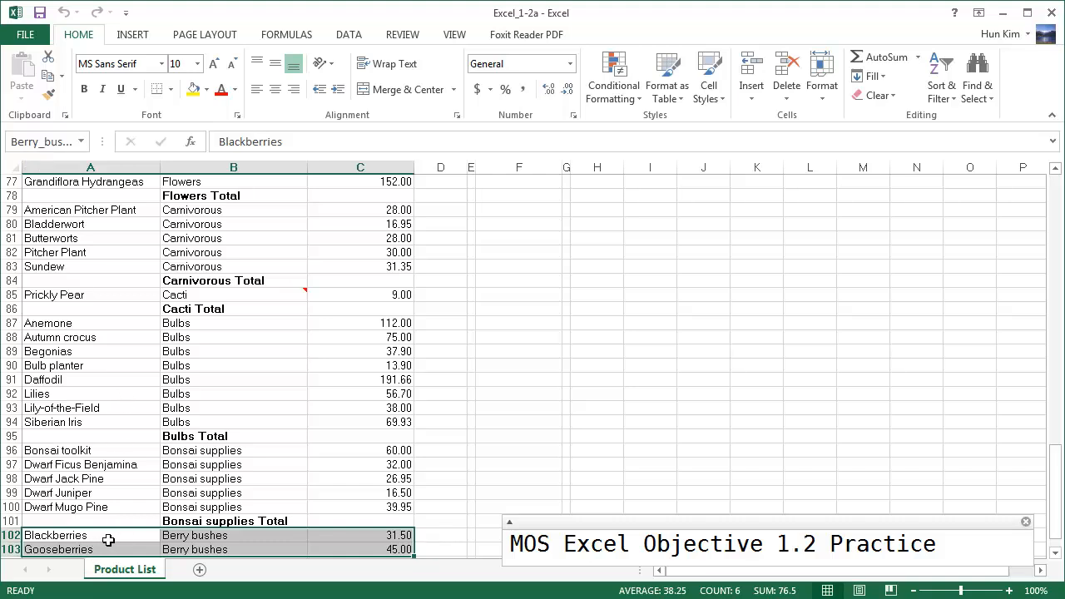
pyautogui.moveTo(122, 554)
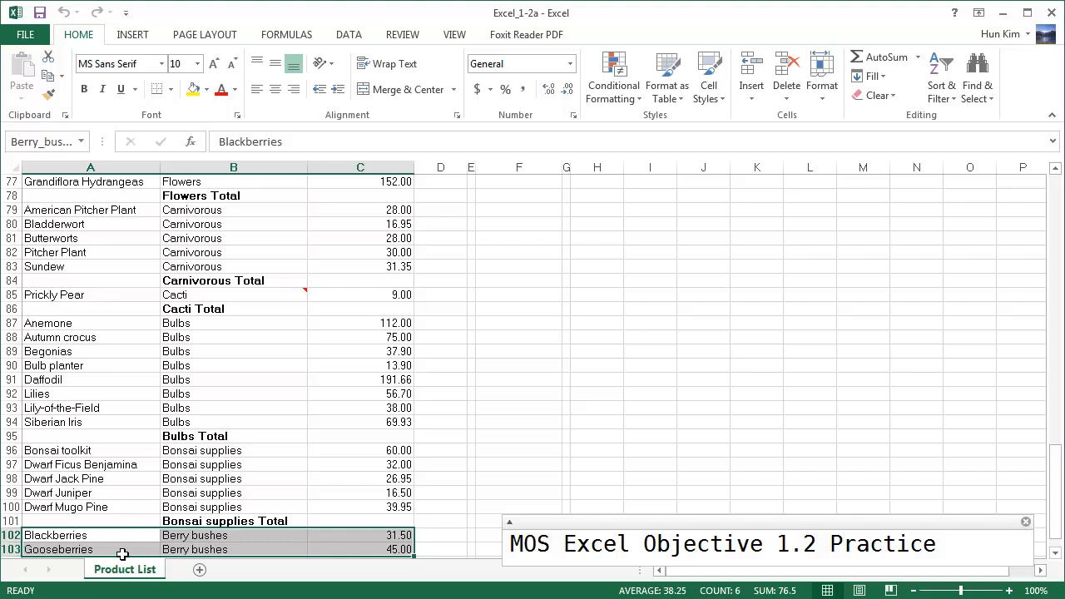
pyautogui.moveTo(115, 535)
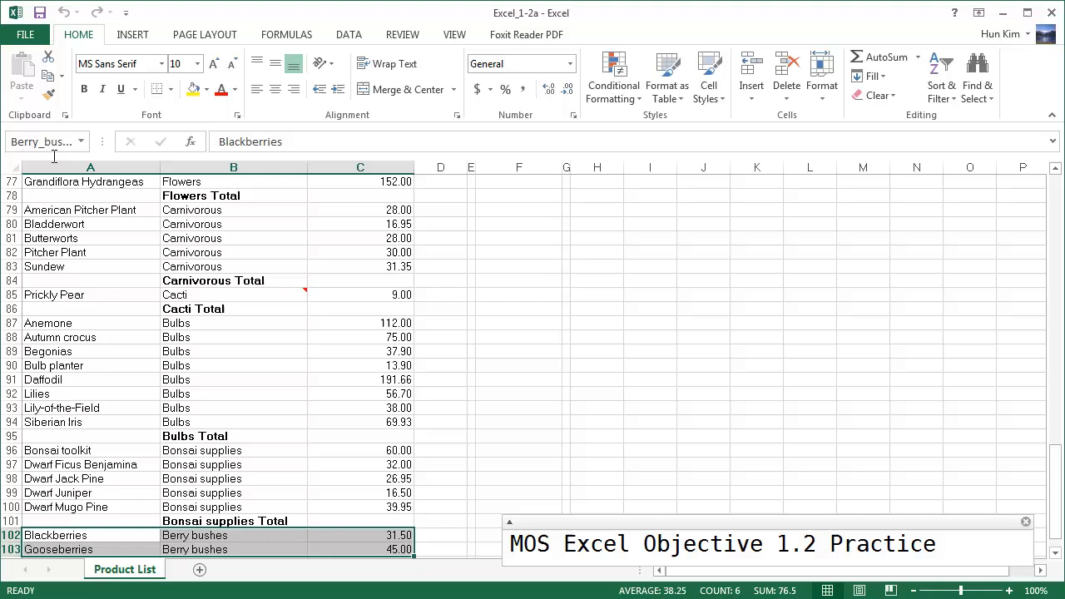
pyautogui.moveTo(48, 141)
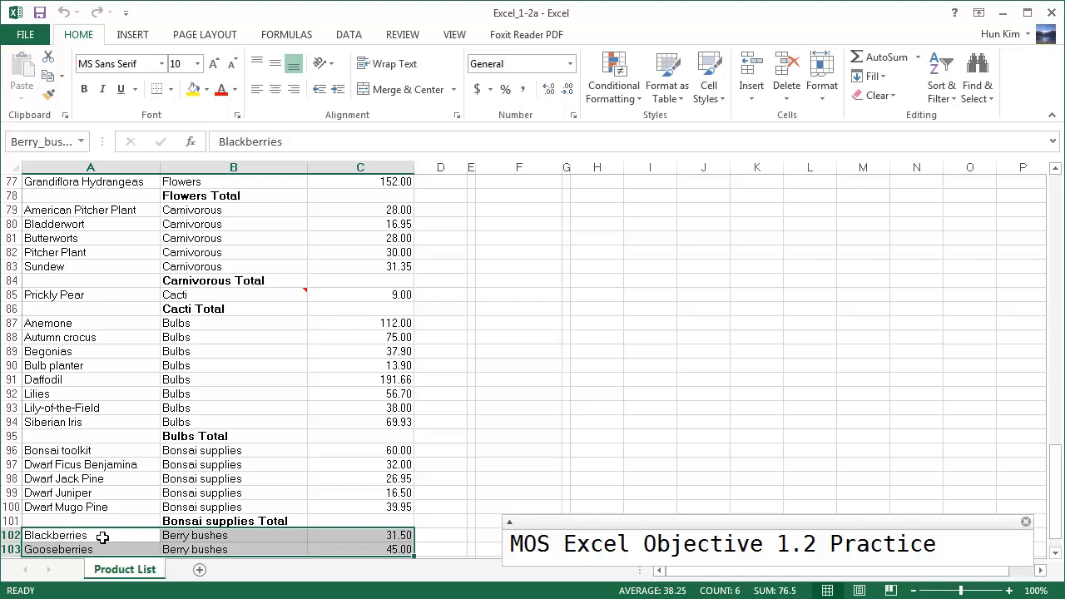
pyautogui.moveTo(128, 238)
pyautogui.write('f')
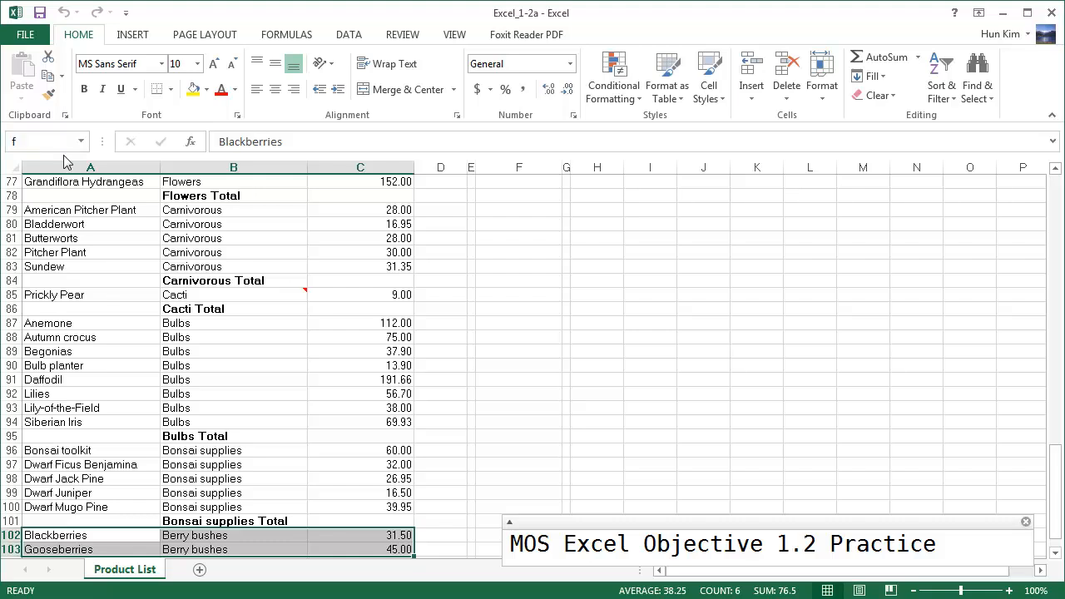
# Enter Berry bushes in F13 of the quick links list
pyautogui.write('13')
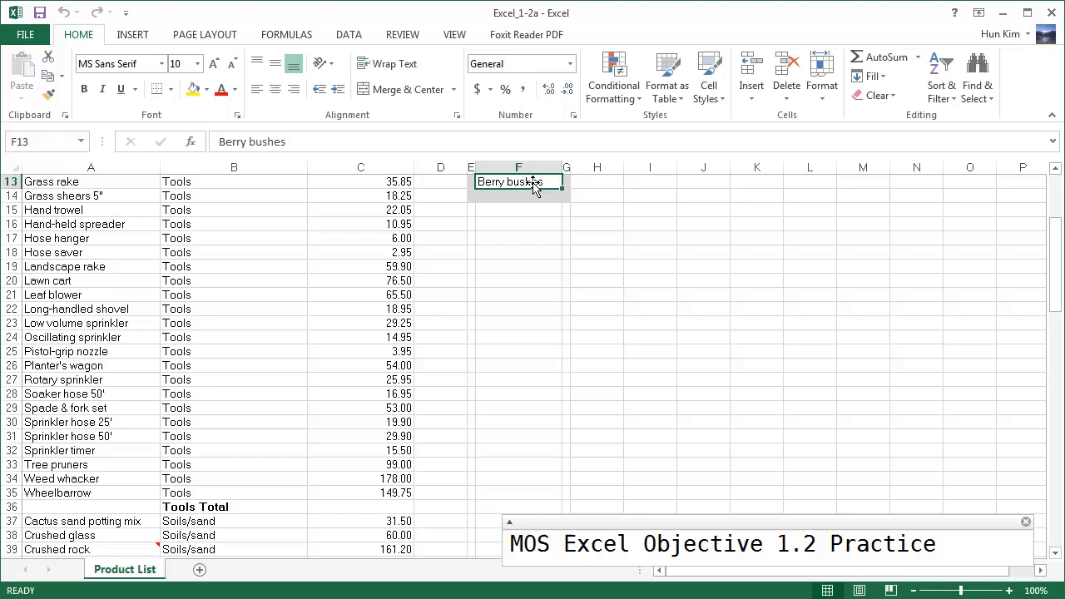
pyautogui.moveTo(511, 199)
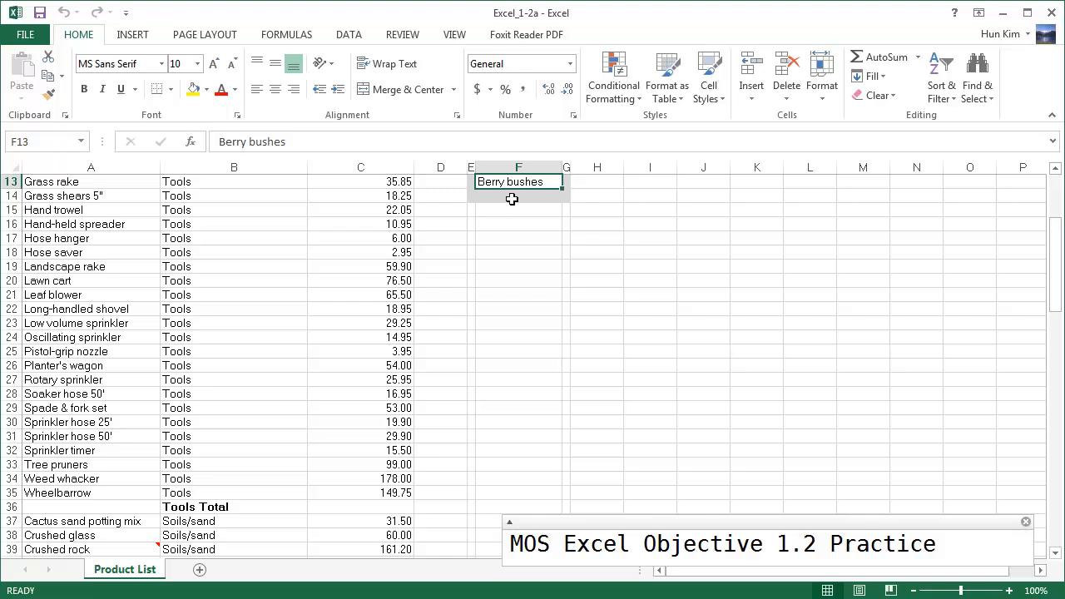
pyautogui.moveTo(496, 219)
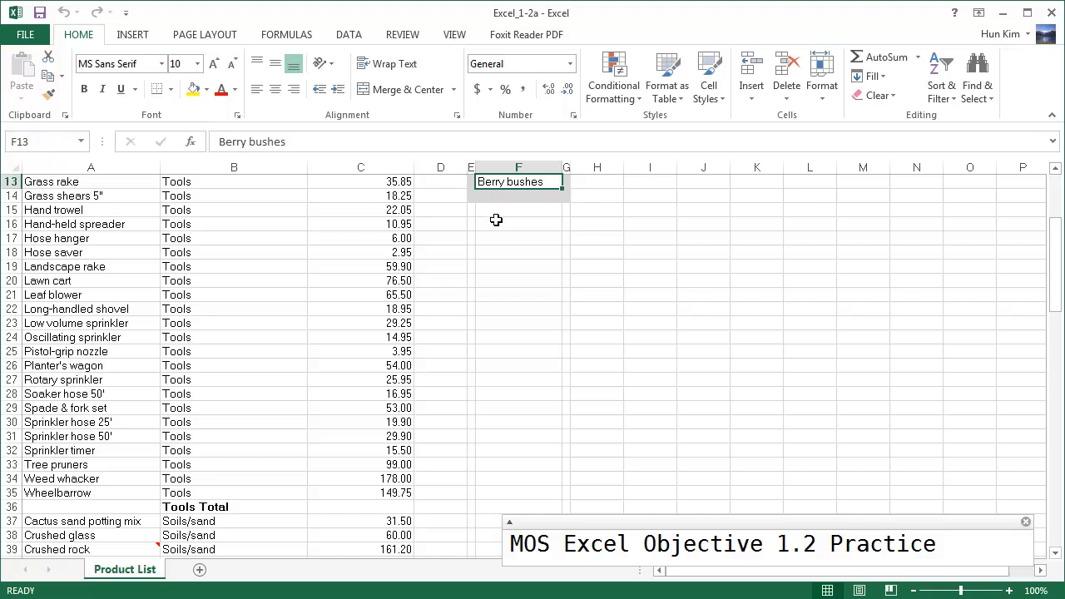
pyautogui.click(518, 210)
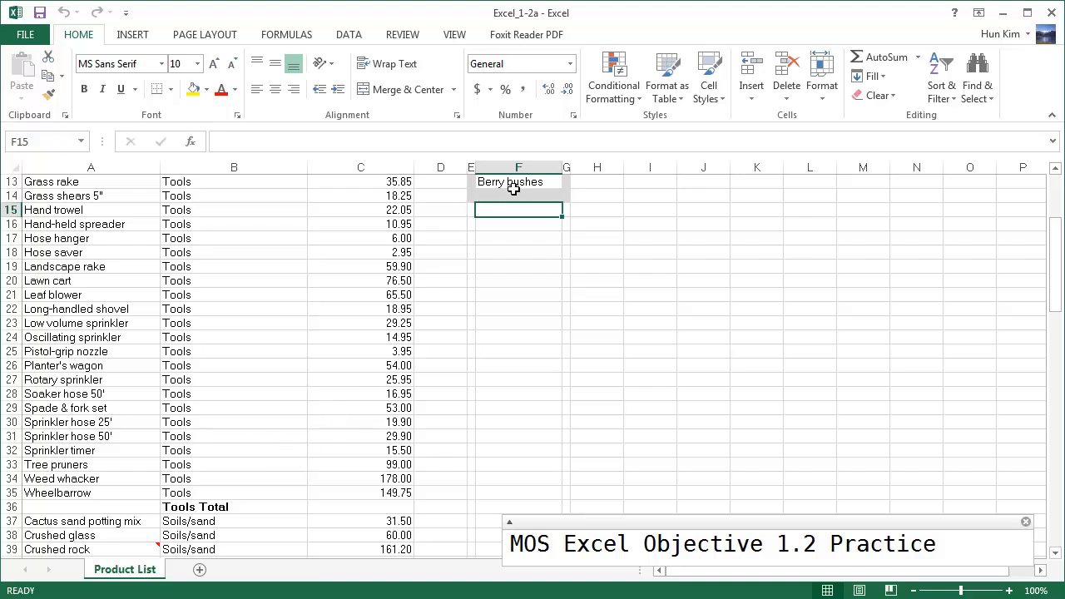
# Hyperlink F13's Berry bushes to the Berry_bushes named range in this document and test it
pyautogui.rightClick(509, 181)
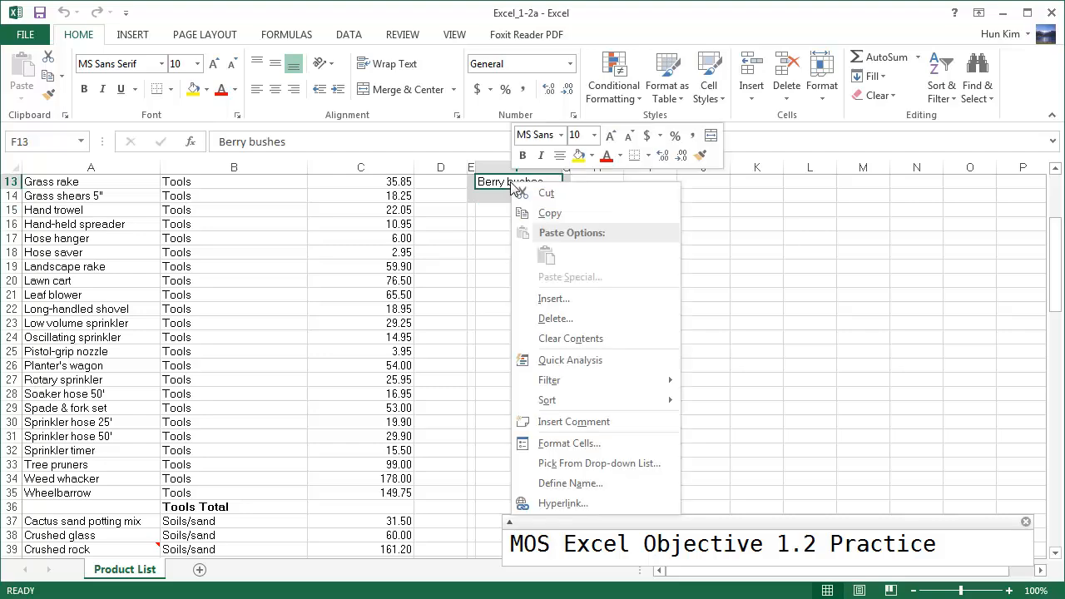
pyautogui.moveTo(563, 503)
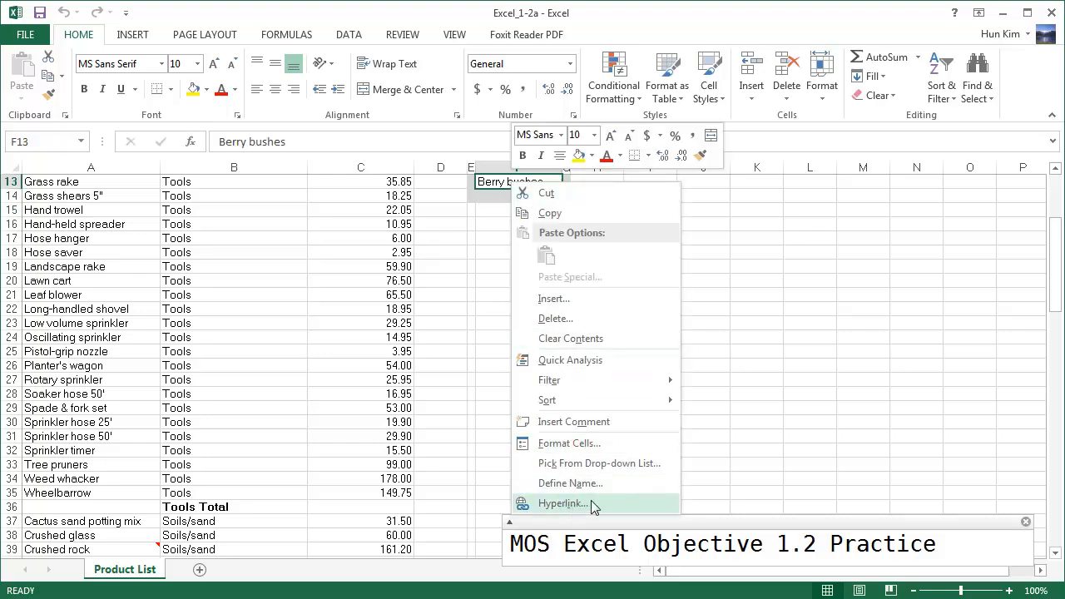
pyautogui.click(563, 504)
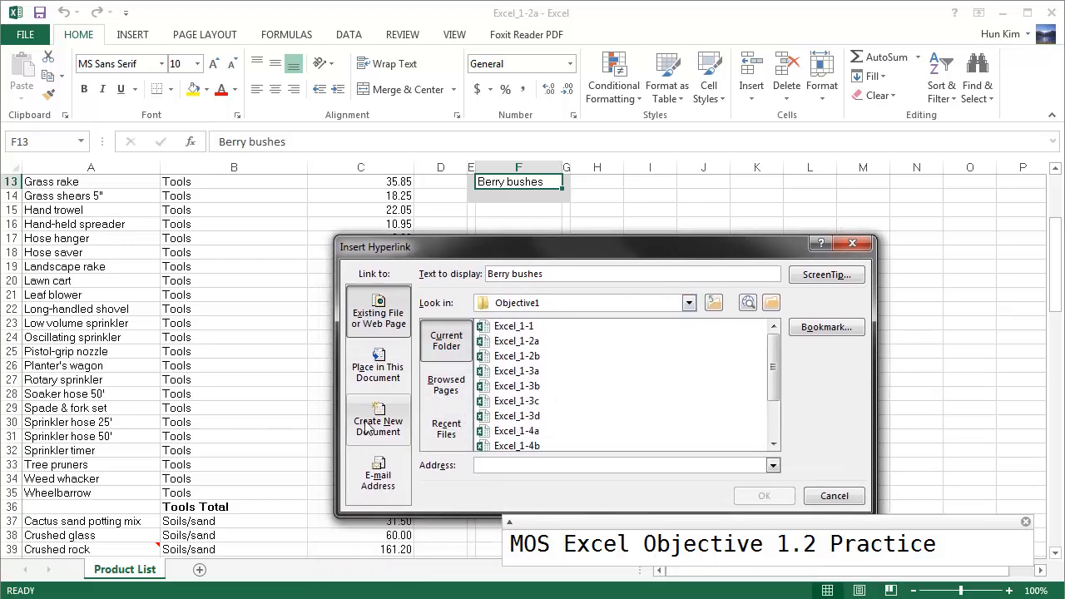
pyautogui.click(377, 367)
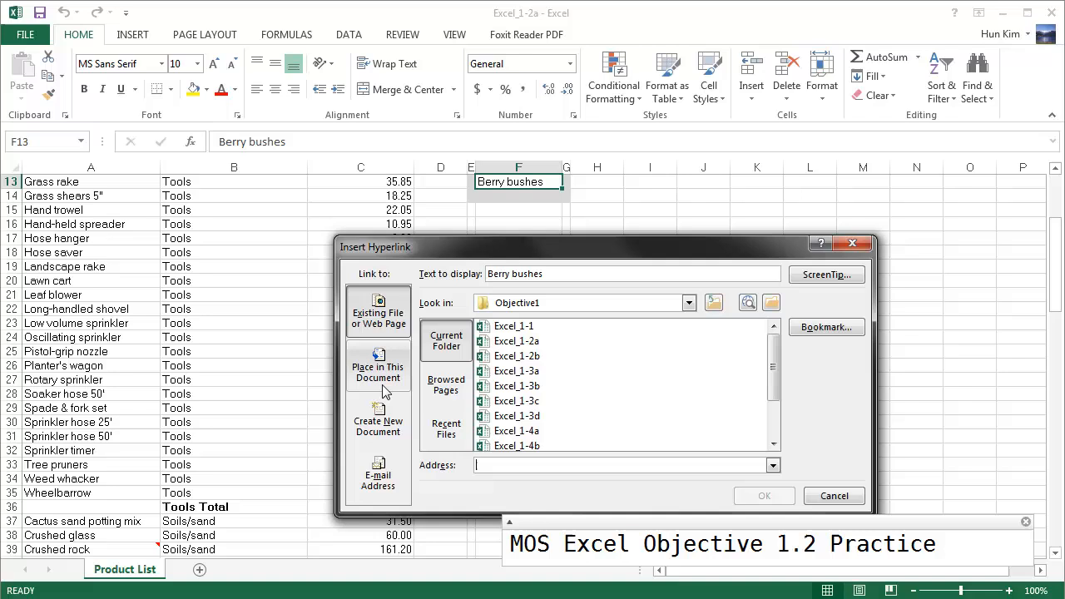
pyautogui.click(378, 372)
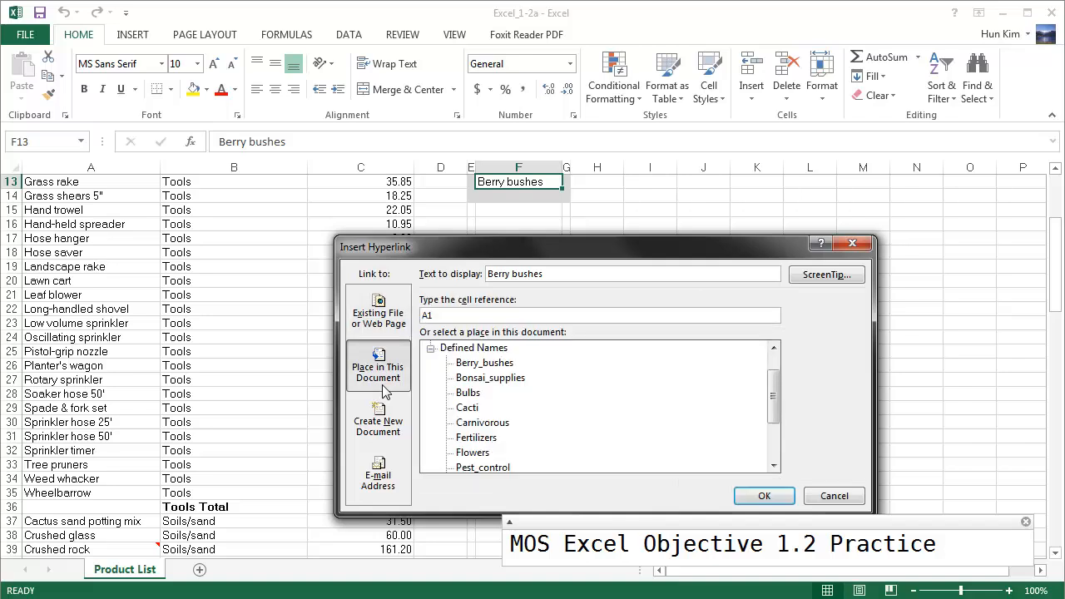
pyautogui.moveTo(484, 365)
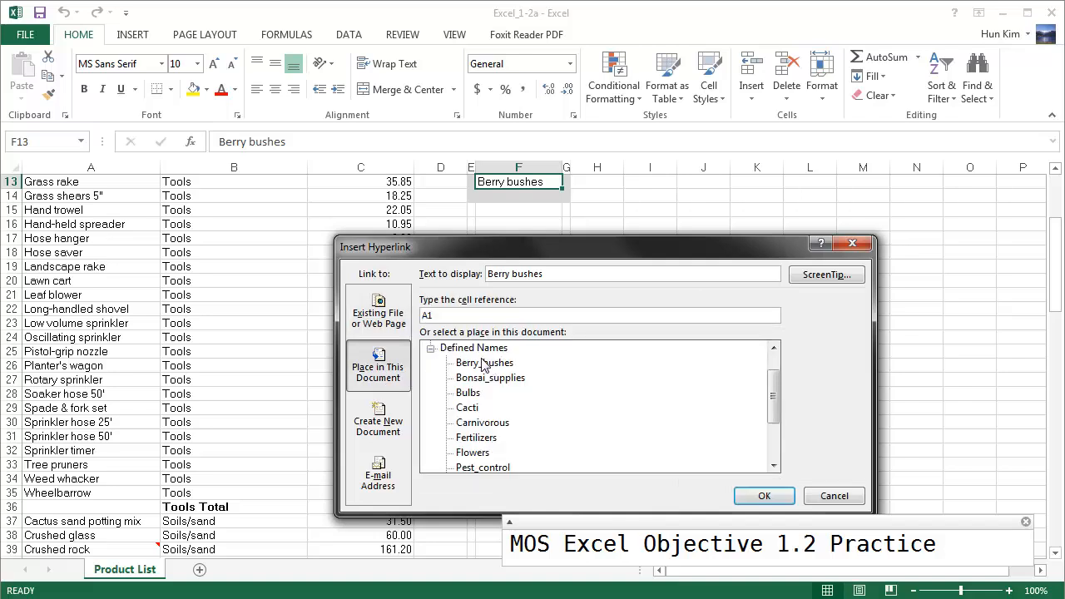
pyautogui.click(483, 362)
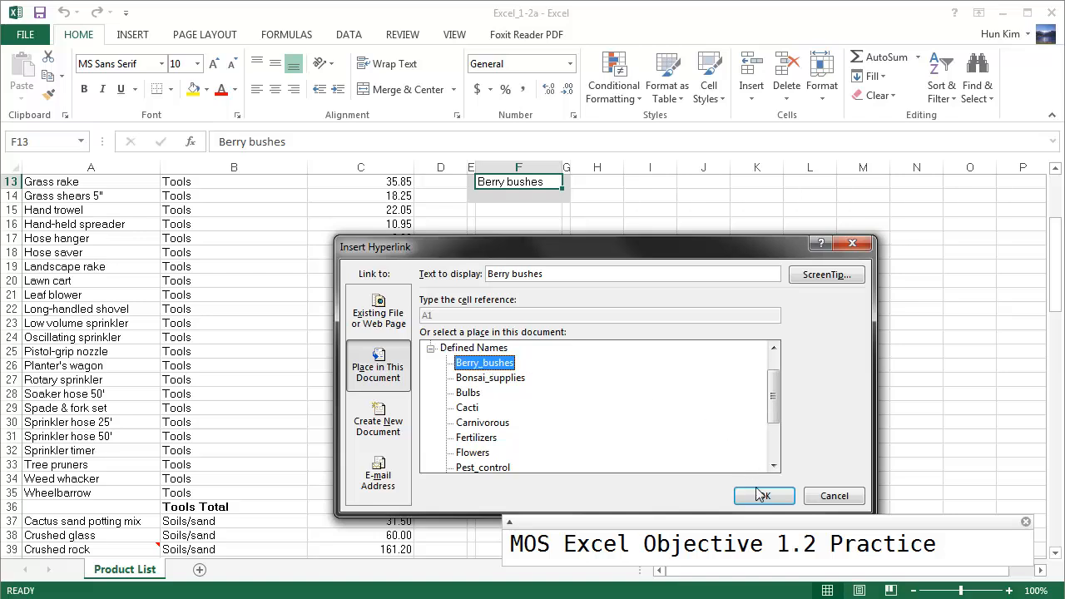
pyautogui.click(762, 494)
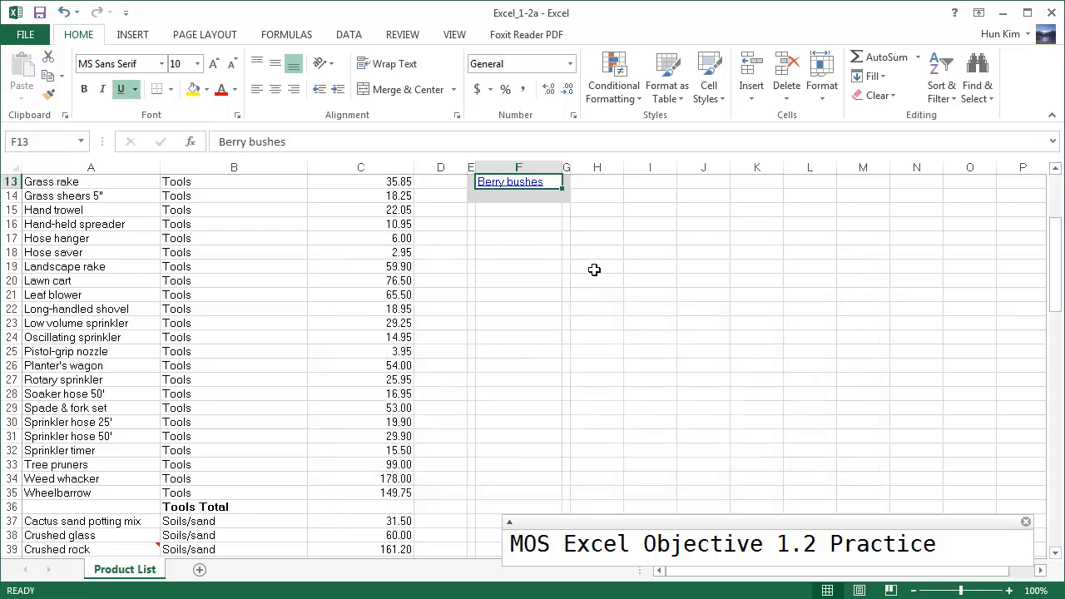
pyautogui.moveTo(506, 201)
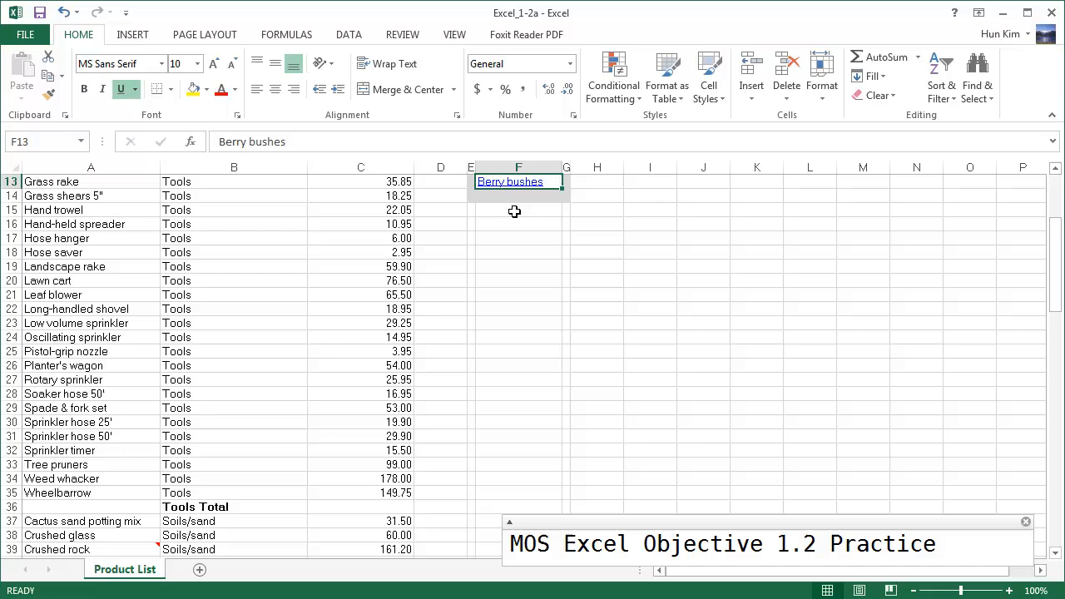
pyautogui.moveTo(509, 182)
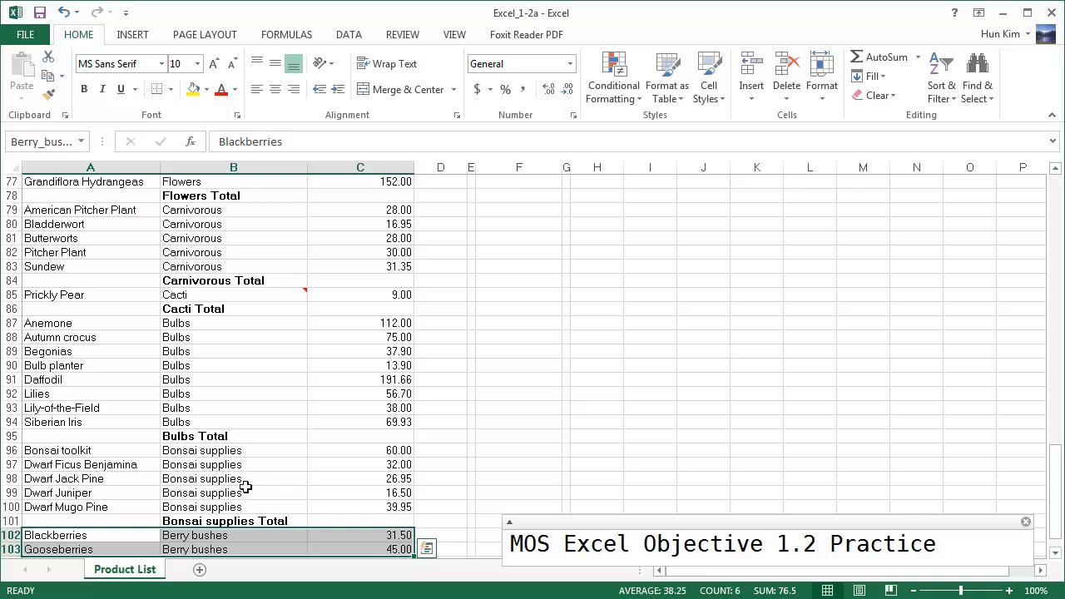
pyautogui.moveTo(255, 506)
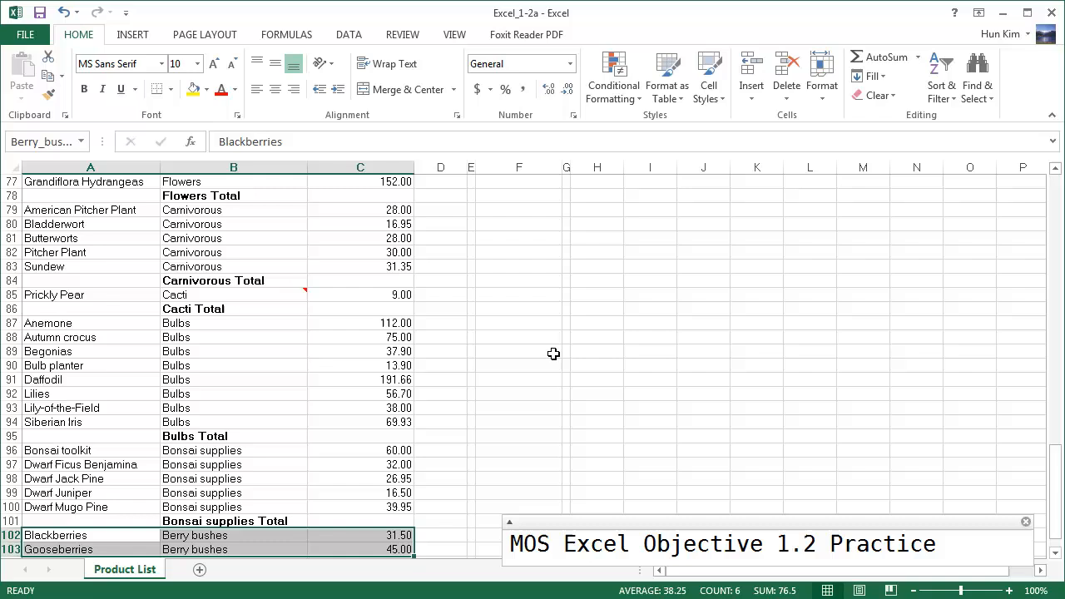
pyautogui.moveTo(263, 247)
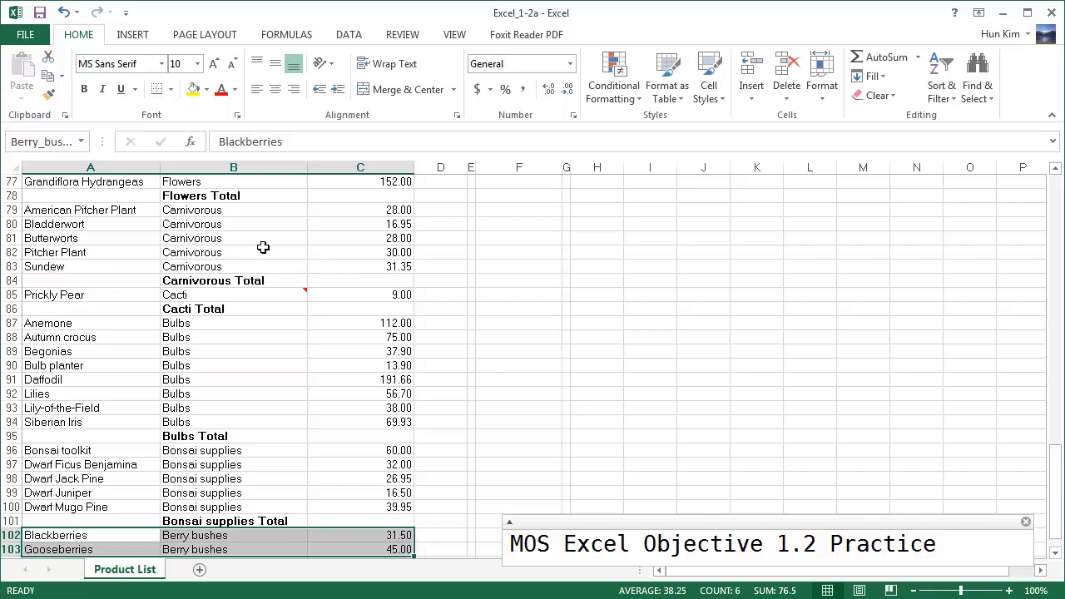
pyautogui.click(233, 238)
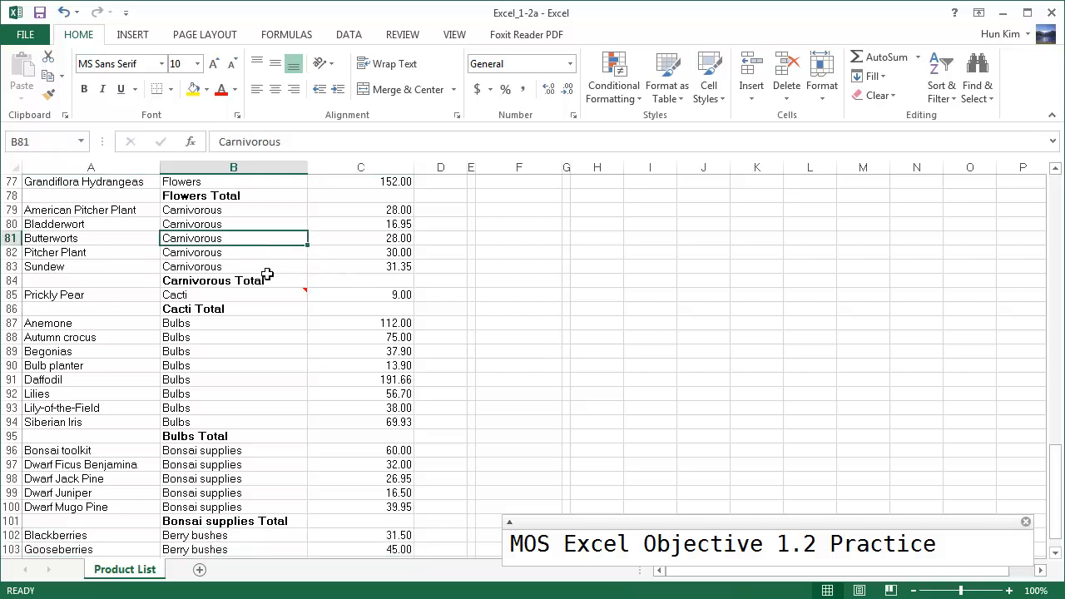
# Follow the QuickLinks hyperlinks in column F and move off to empty cells beside the list
pyautogui.click(233, 280)
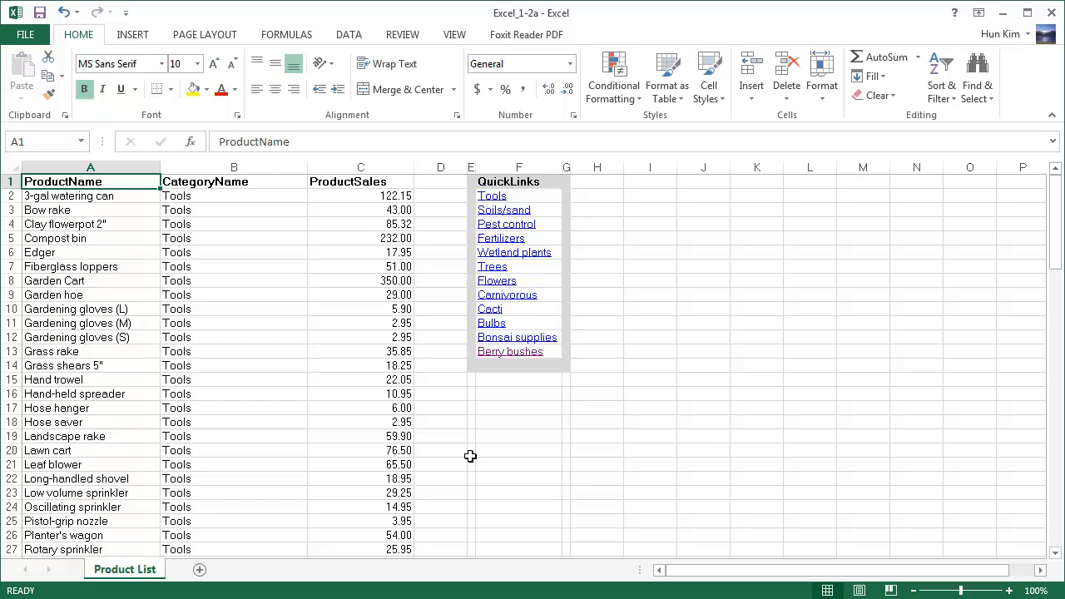
pyautogui.moveTo(155, 267)
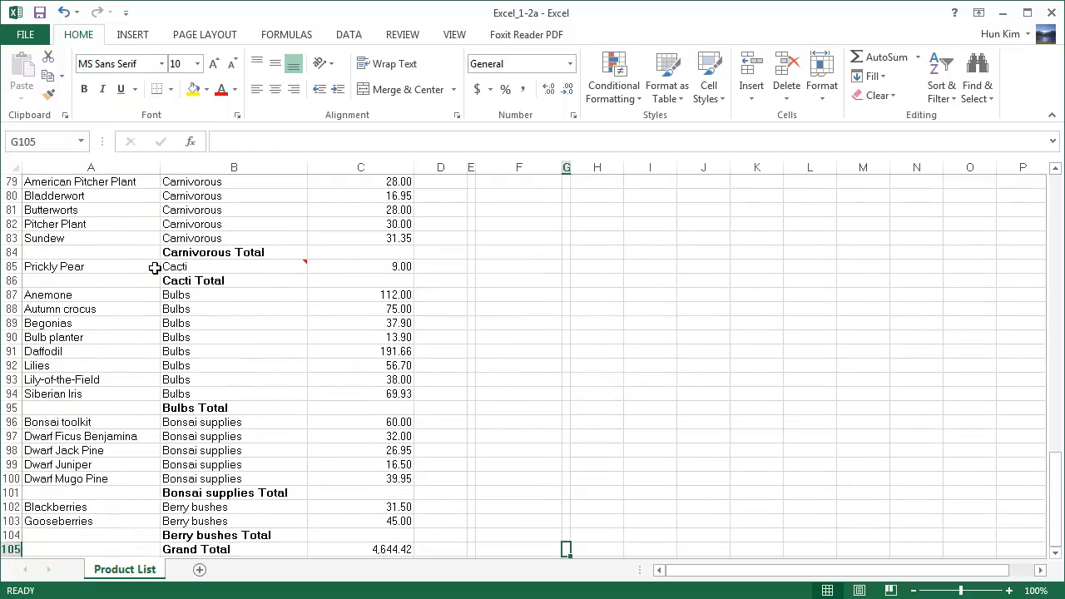
pyautogui.moveTo(569, 552)
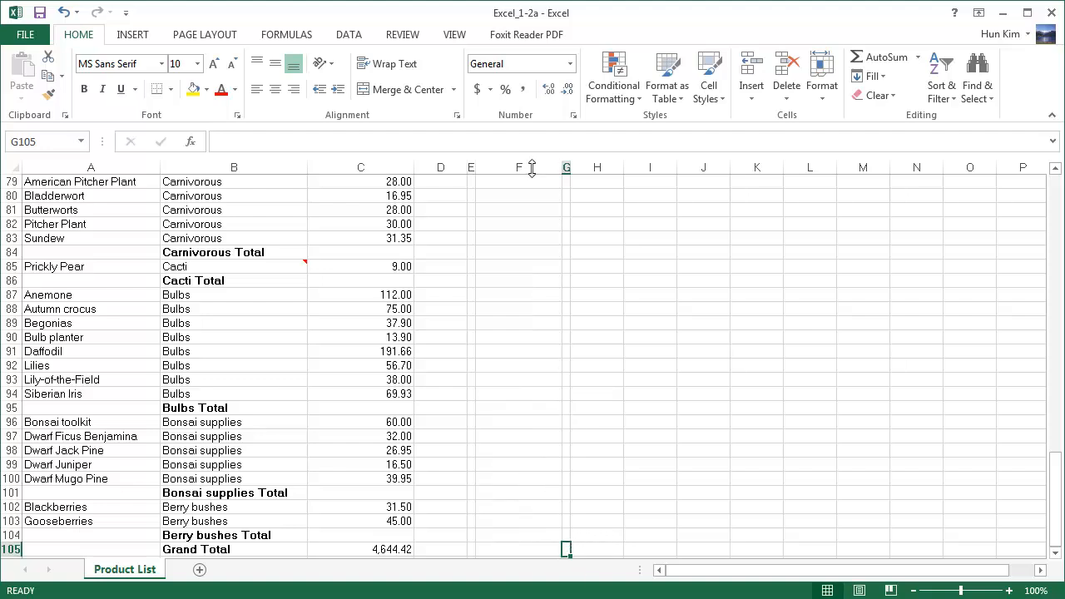
pyautogui.moveTo(514, 573)
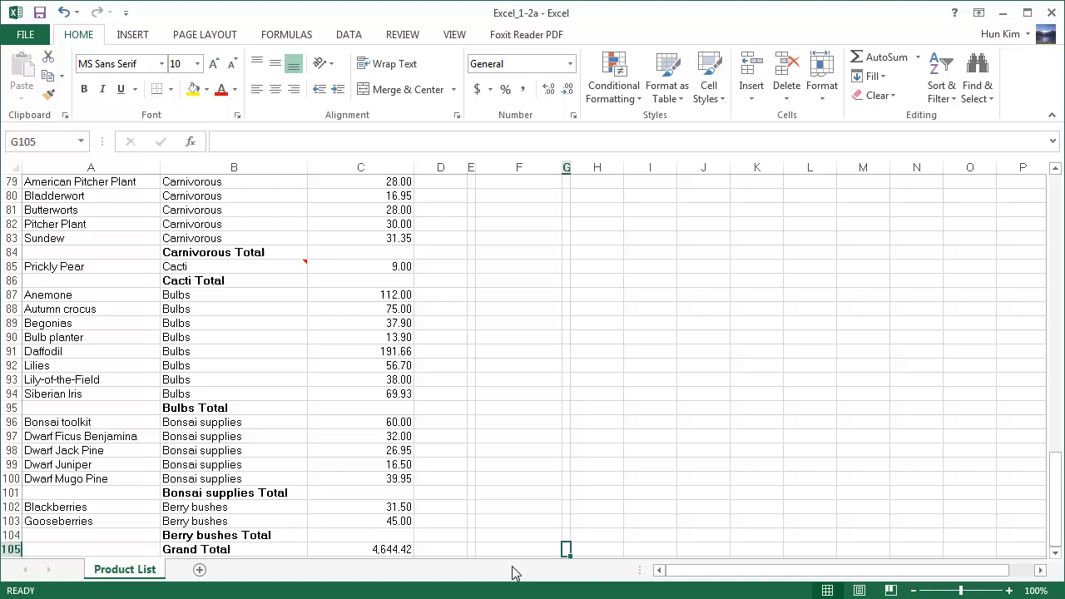
pyautogui.moveTo(502, 549)
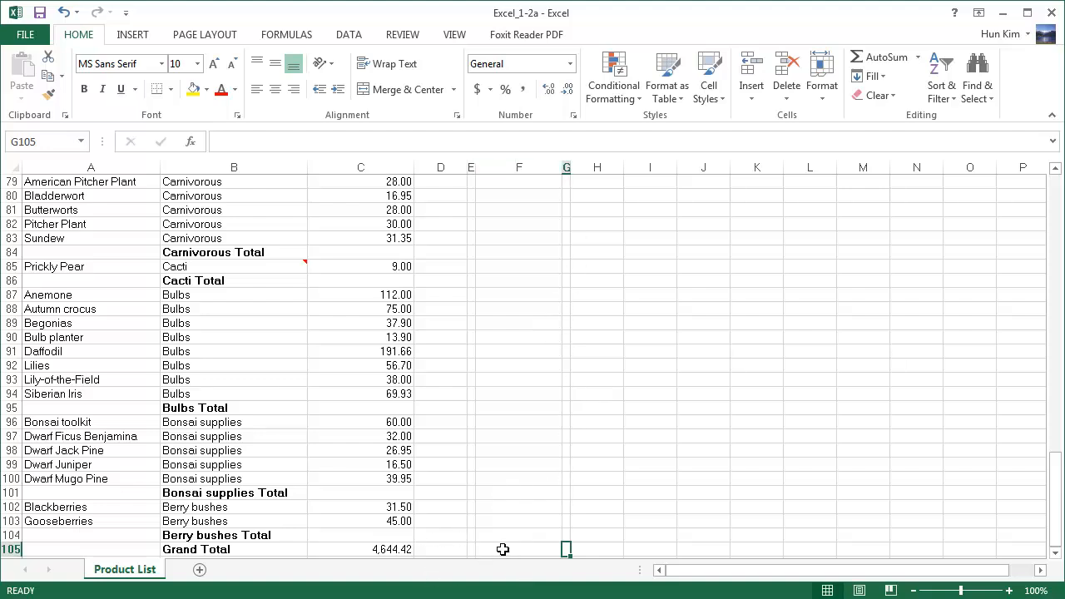
pyautogui.moveTo(522, 555)
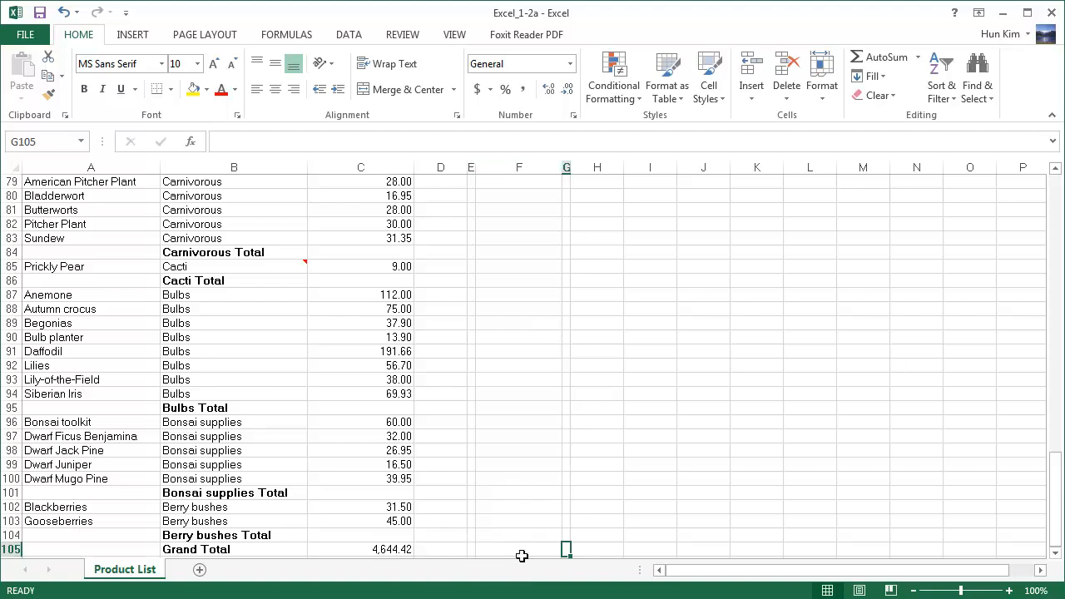
pyautogui.moveTo(582, 491)
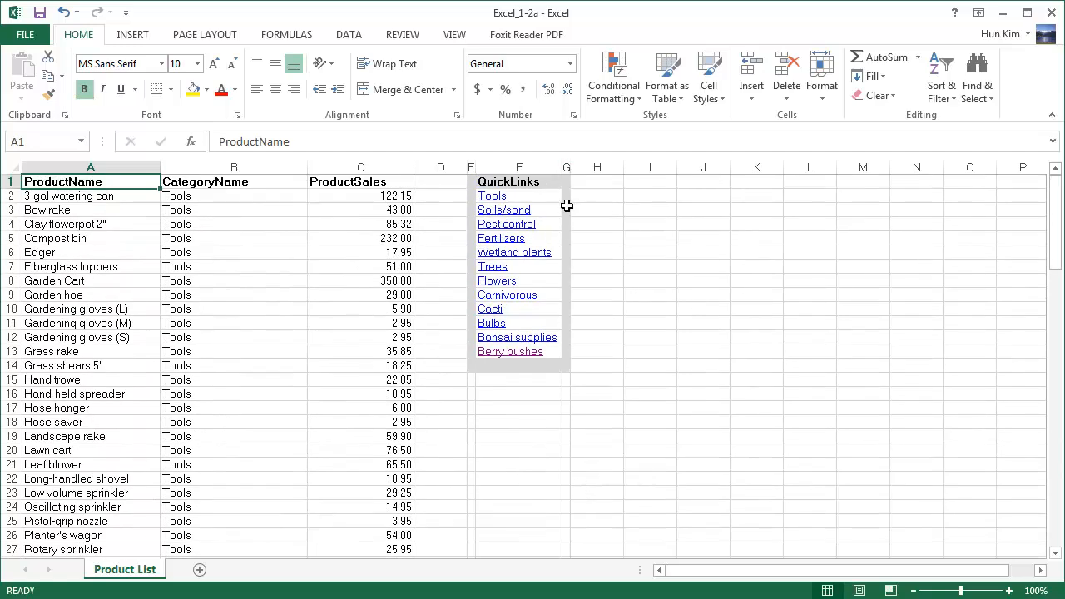
pyautogui.click(567, 224)
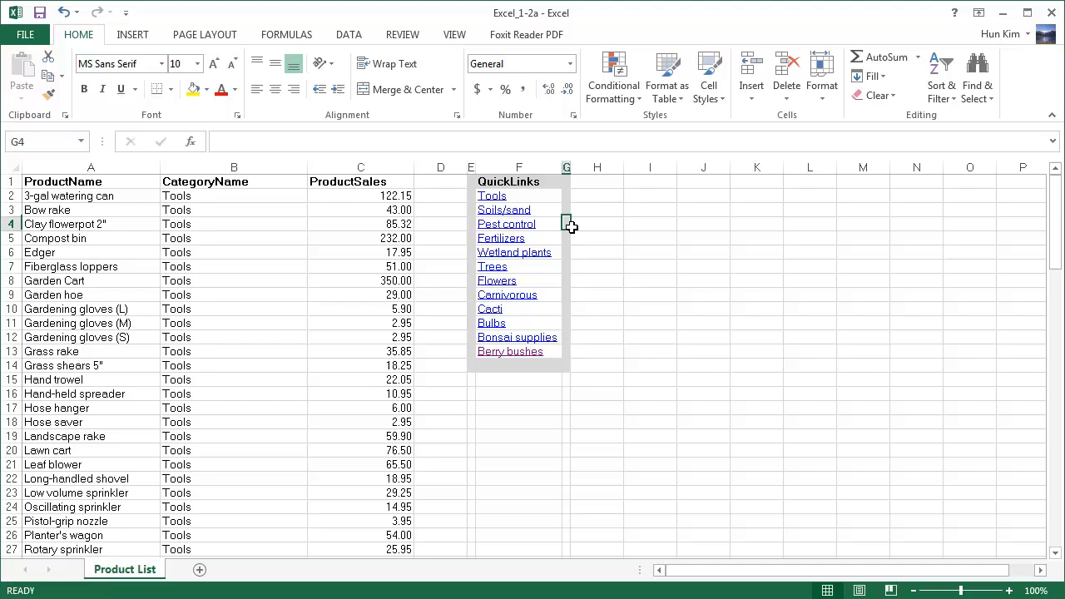
pyautogui.click(567, 295)
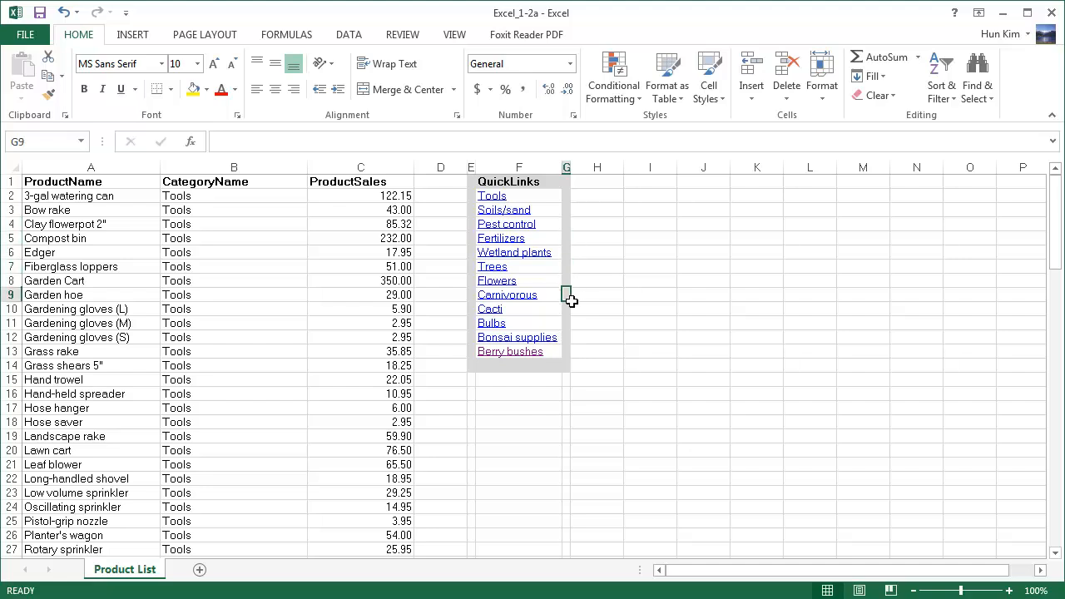
pyautogui.click(567, 337)
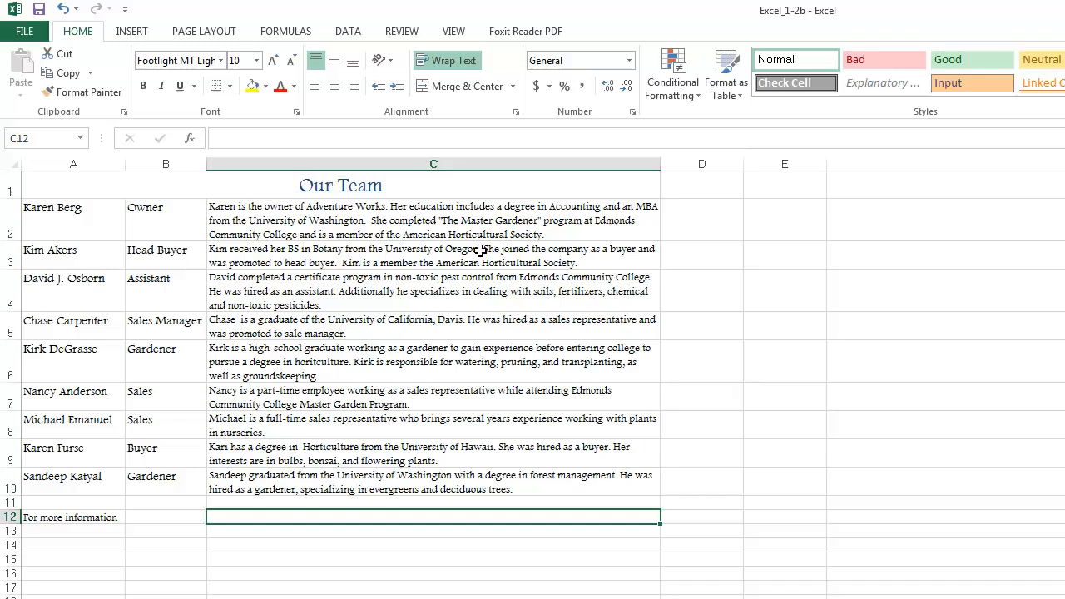
pyautogui.moveTo(378, 221)
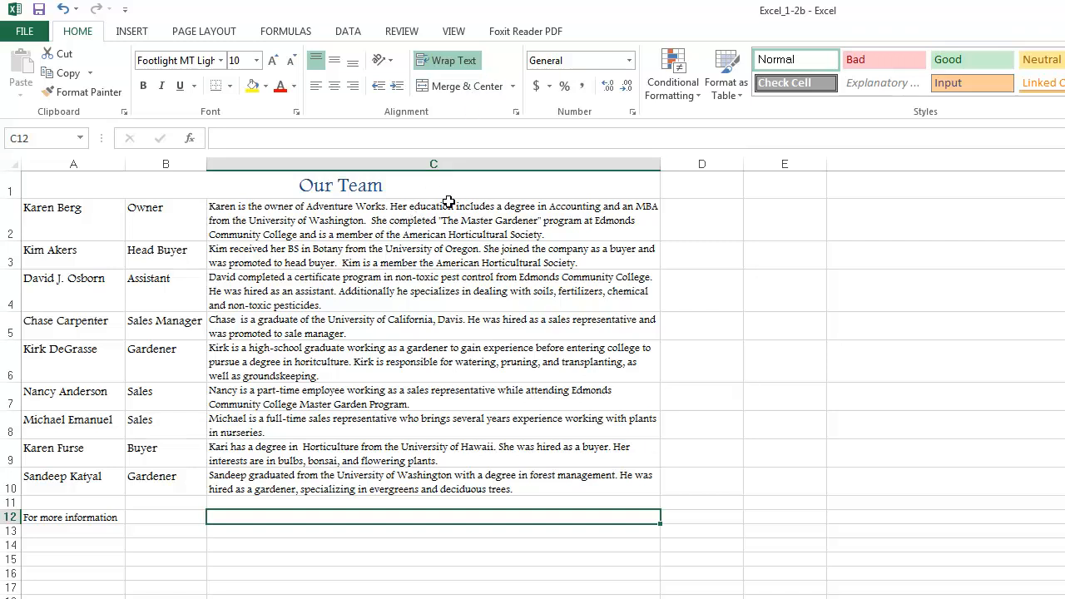
pyautogui.moveTo(353, 526)
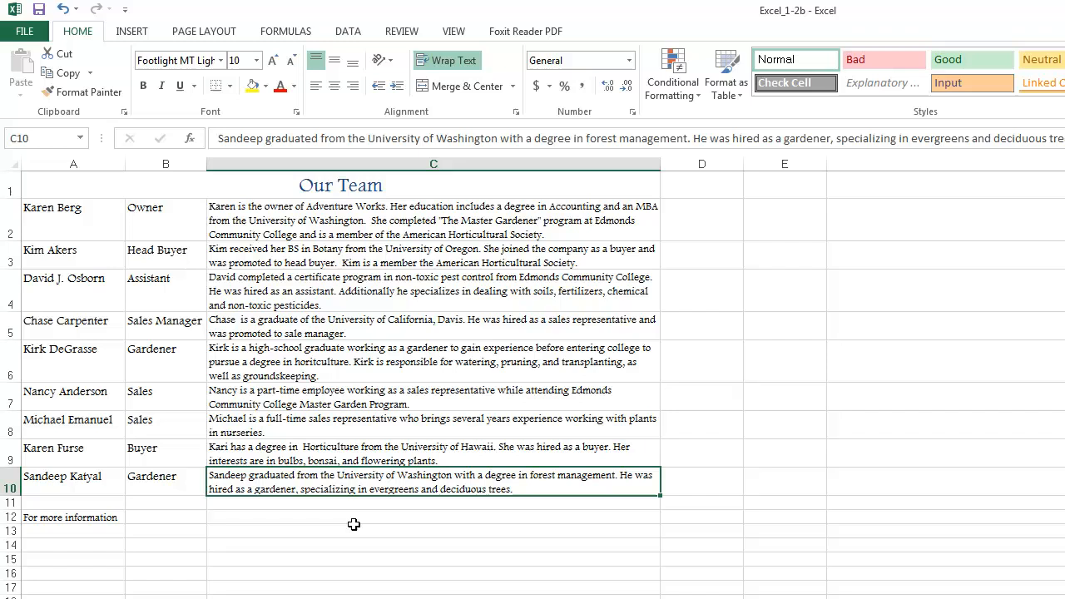
# Select cell C12 beside 'For more information' on the Our Team sheet
pyautogui.click(432, 516)
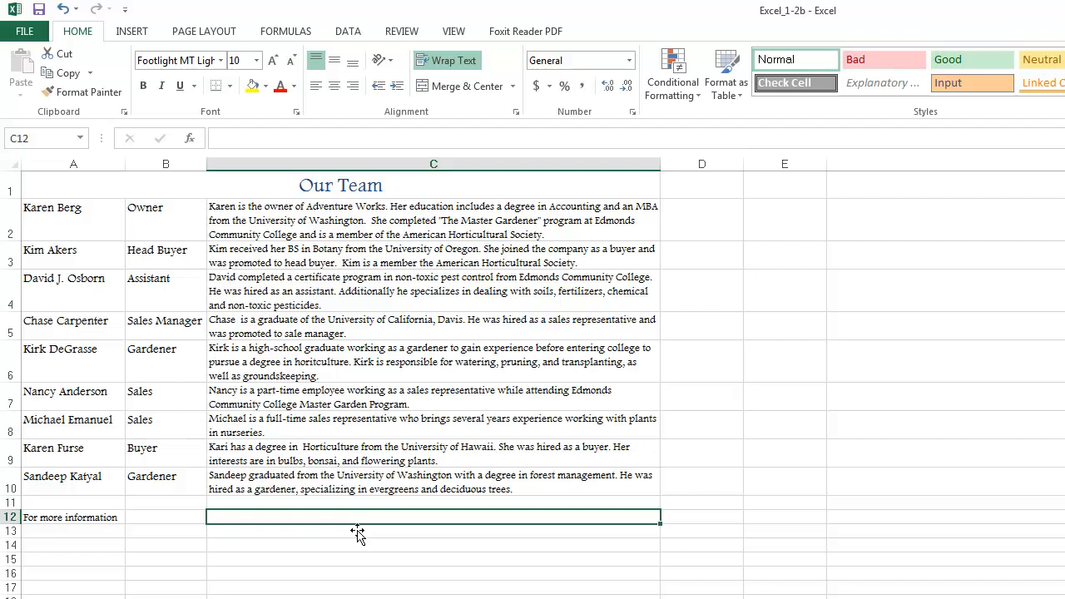
pyautogui.write('www.a')
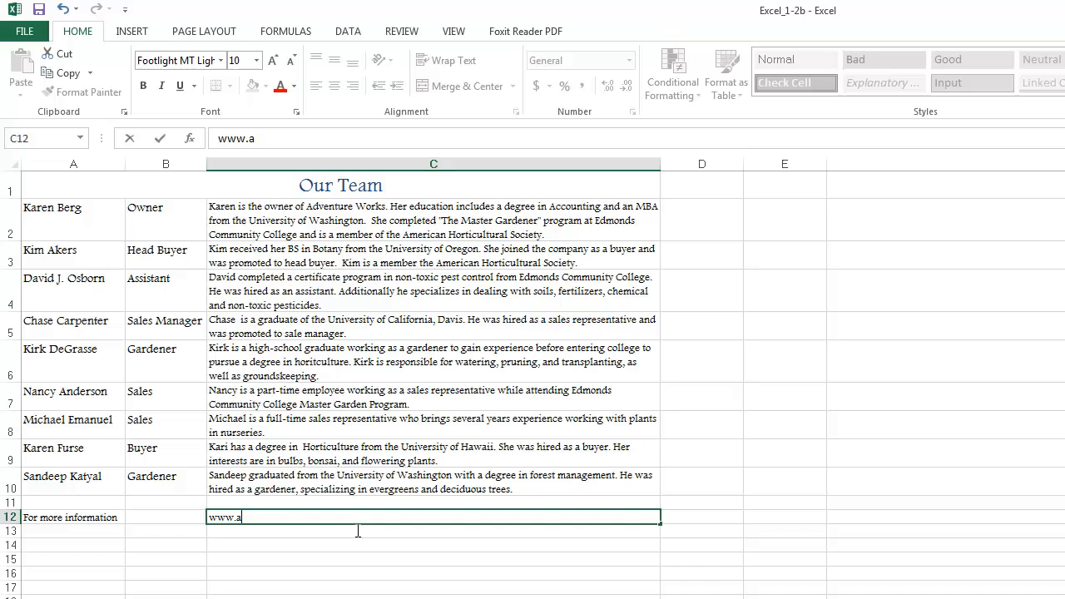
pyautogui.write('dventure-')
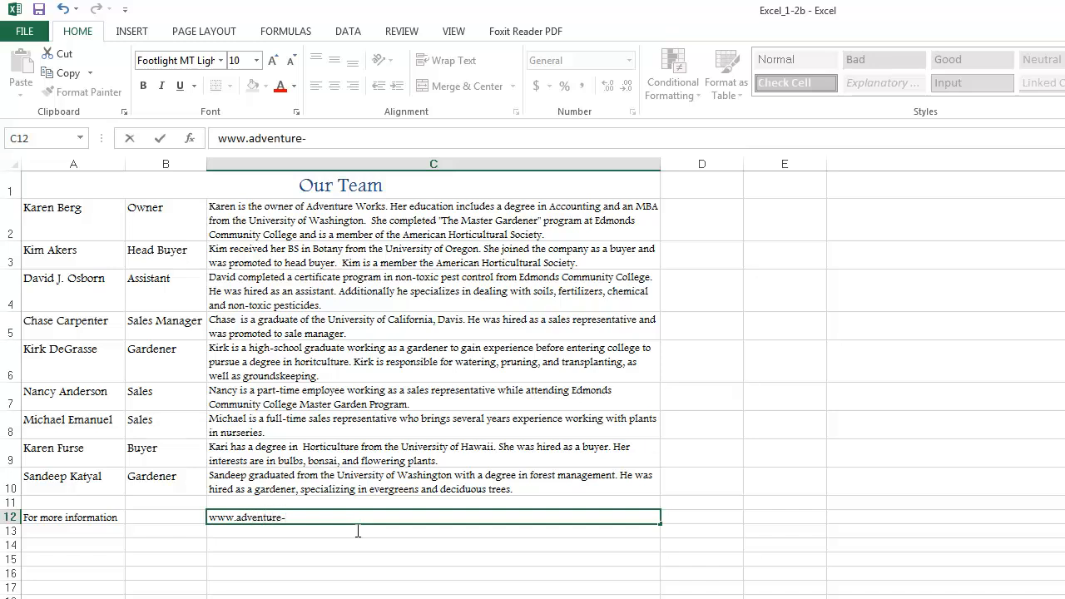
pyautogui.write('works.com')
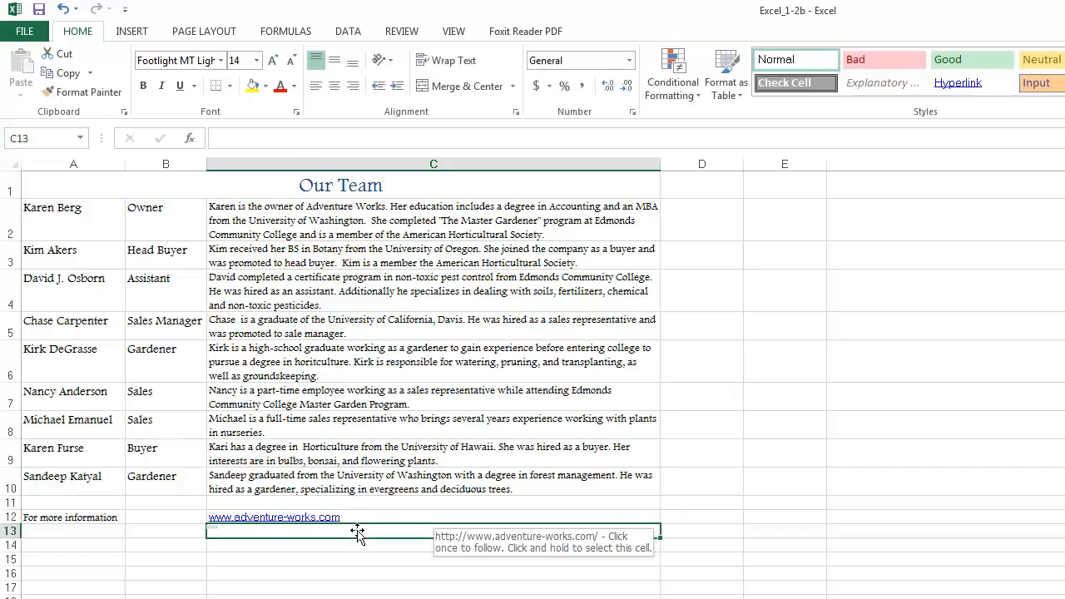
pyautogui.moveTo(322, 523)
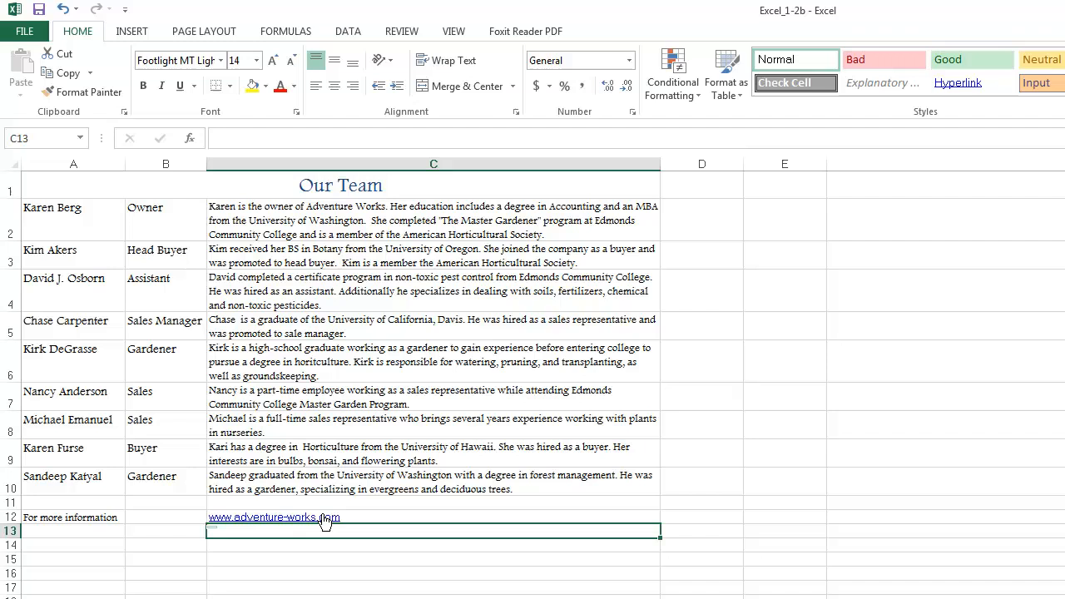
pyautogui.moveTo(268, 524)
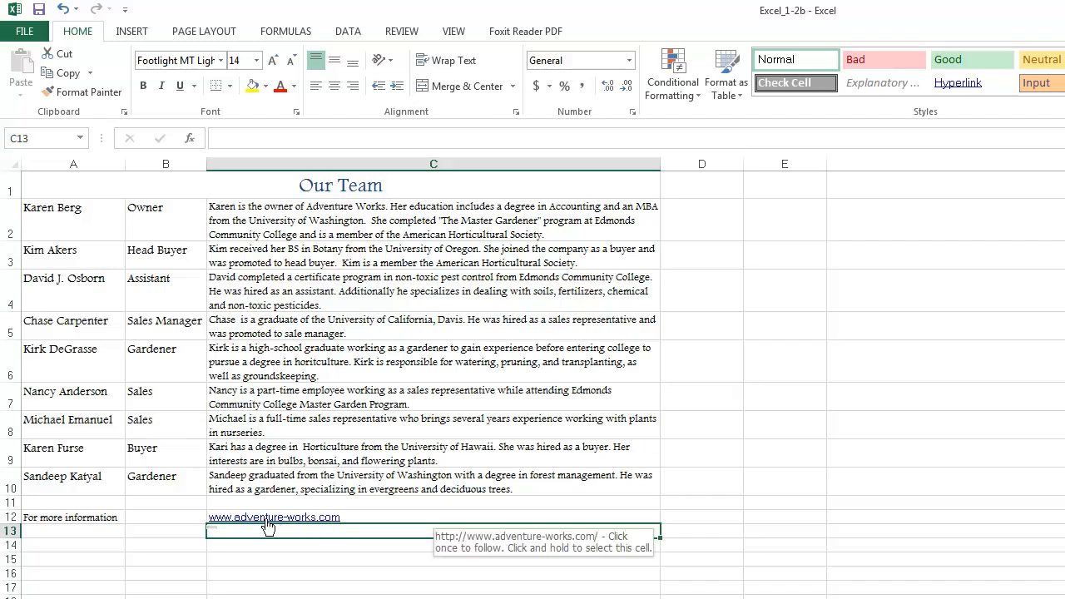
pyautogui.moveTo(348, 534)
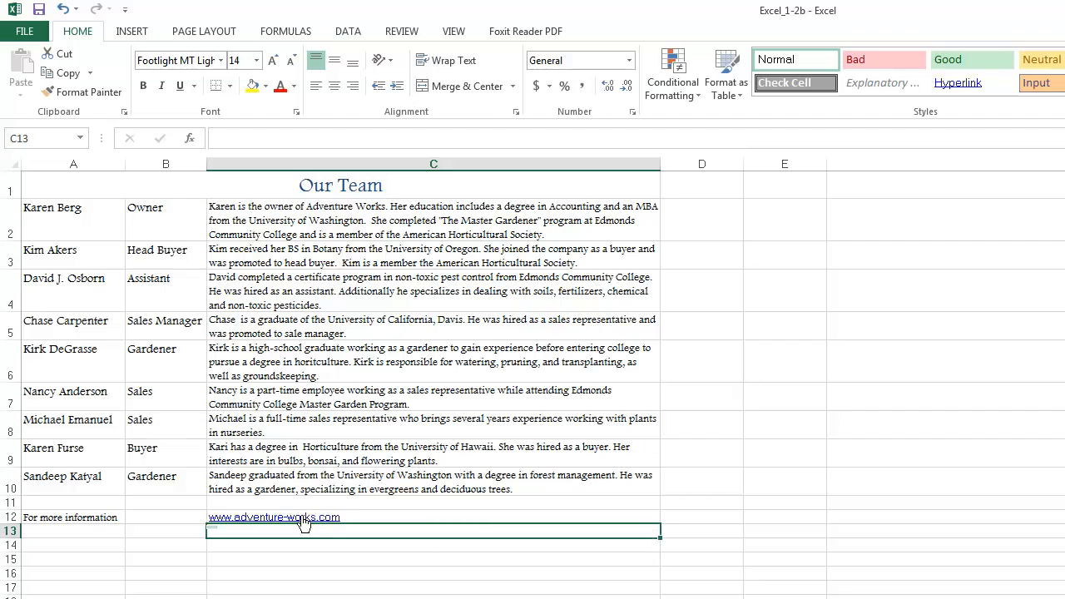
pyautogui.click(274, 516)
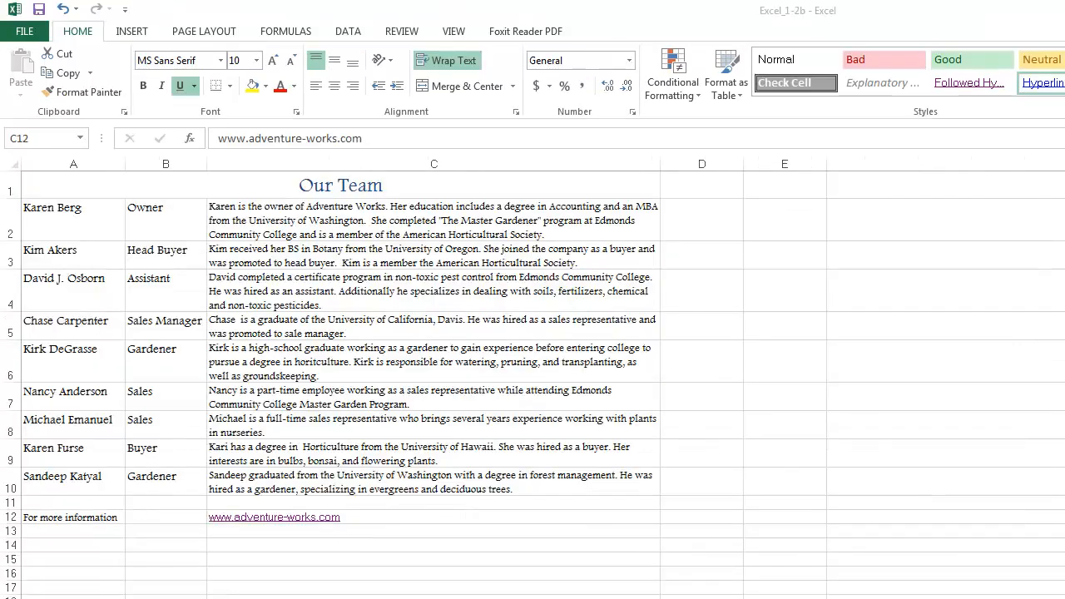
pyautogui.click(274, 517)
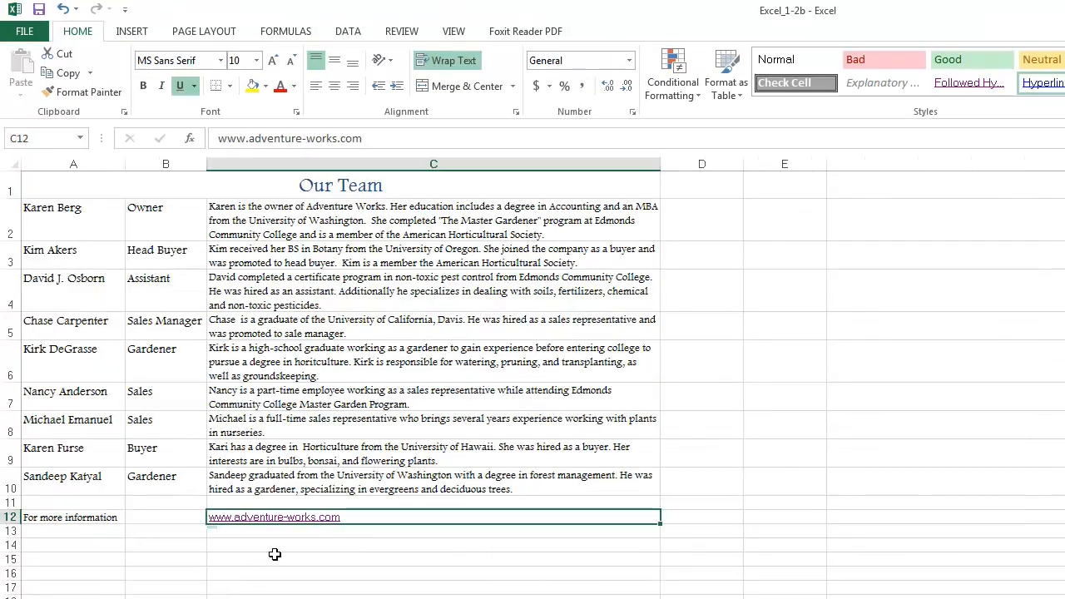
pyautogui.click(433, 482)
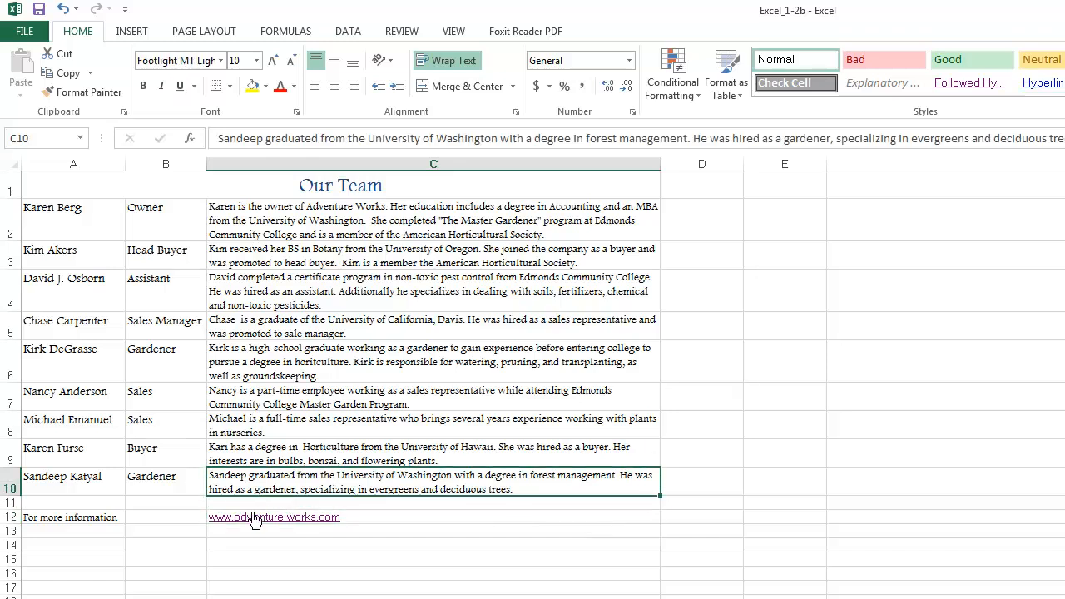
pyautogui.moveTo(292, 551)
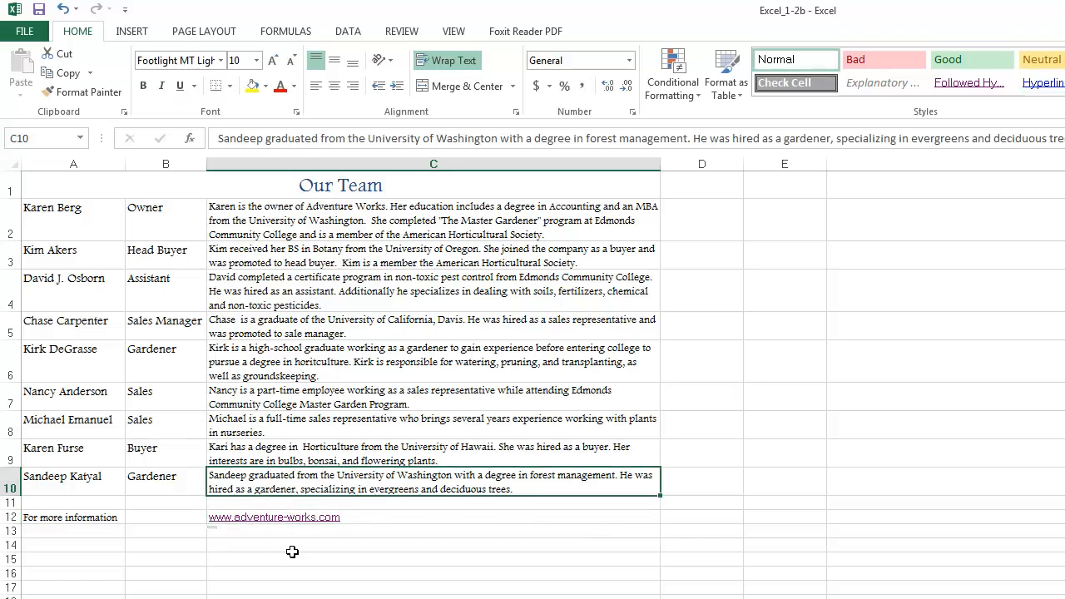
pyautogui.moveTo(291, 529)
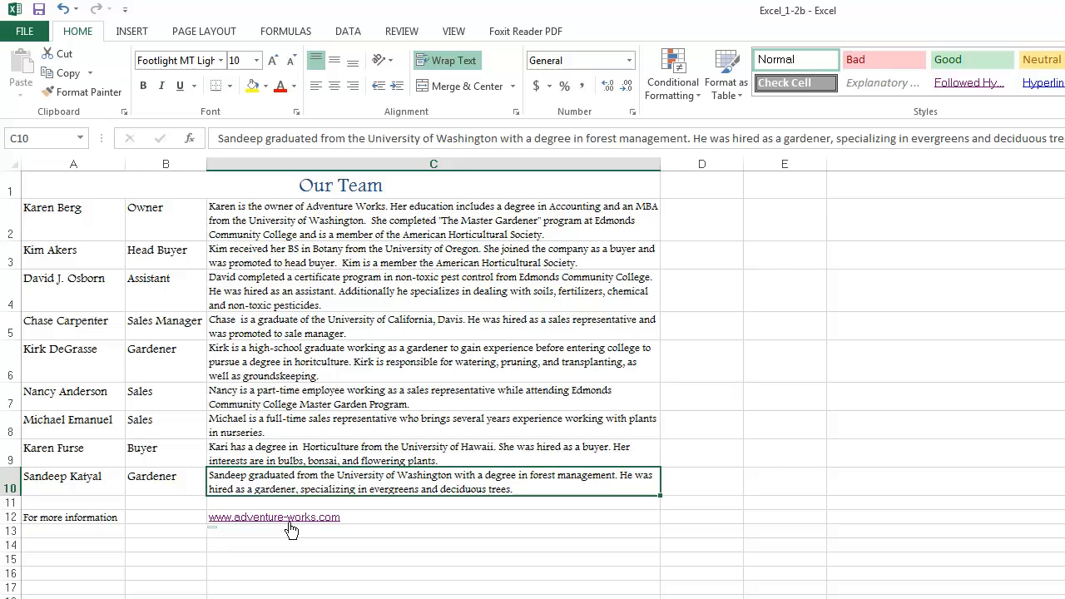
# Edit the C12 hyperlink to display 'Please visit our website instead of the URL.'
pyautogui.rightClick(274, 517)
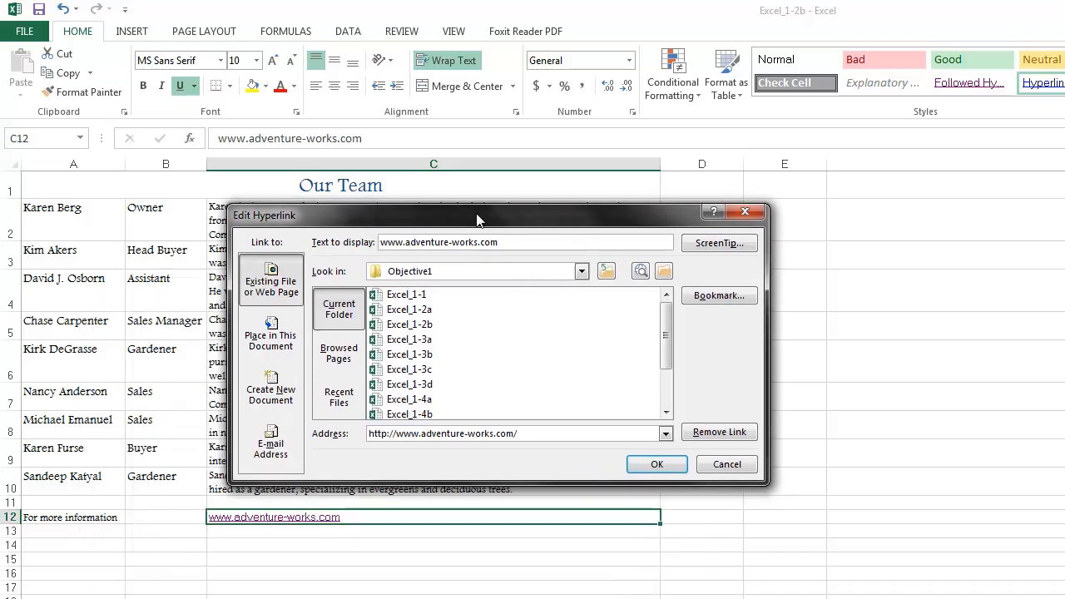
pyautogui.moveTo(392, 449)
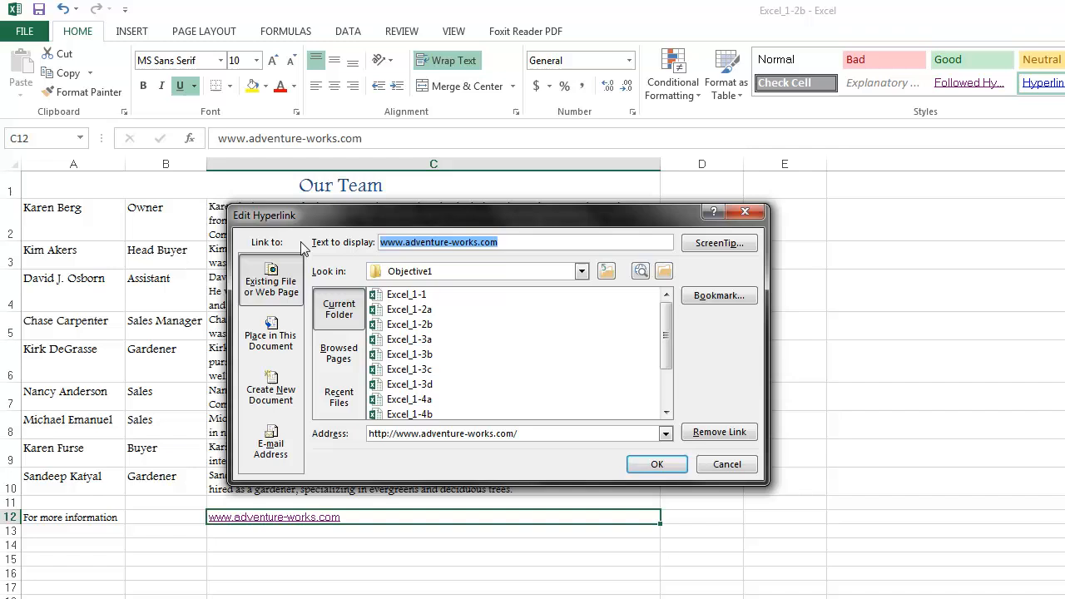
pyautogui.write('Please visit')
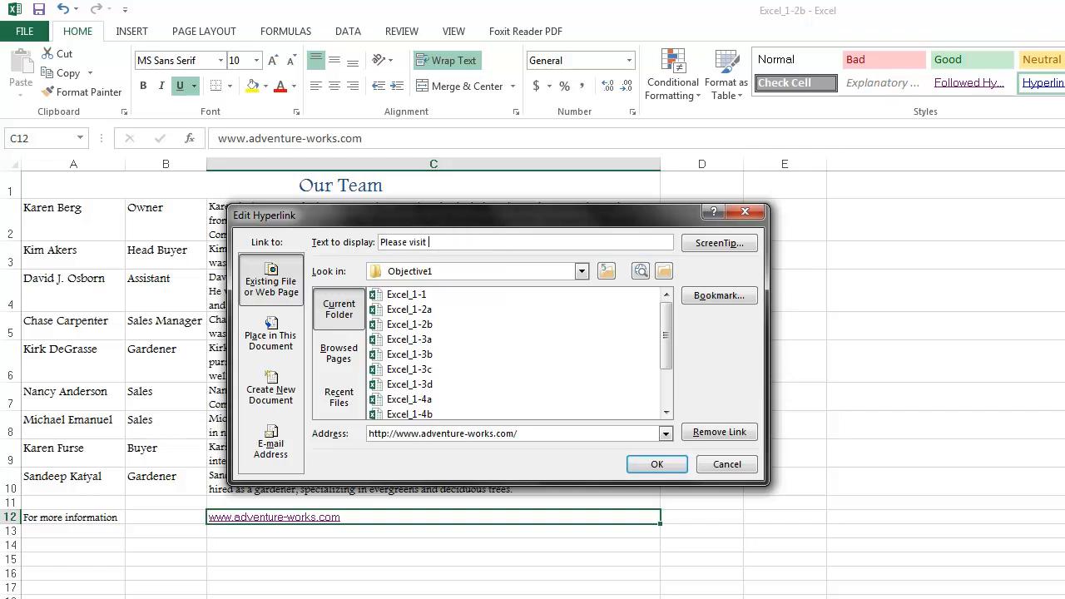
pyautogui.write('our website')
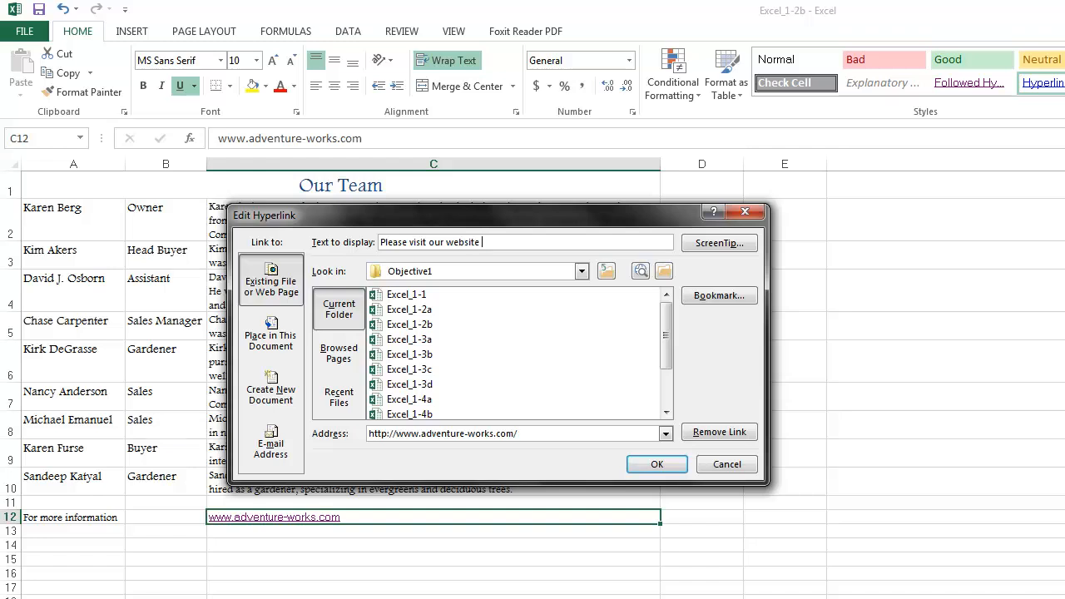
pyautogui.write('instead of the URL.')
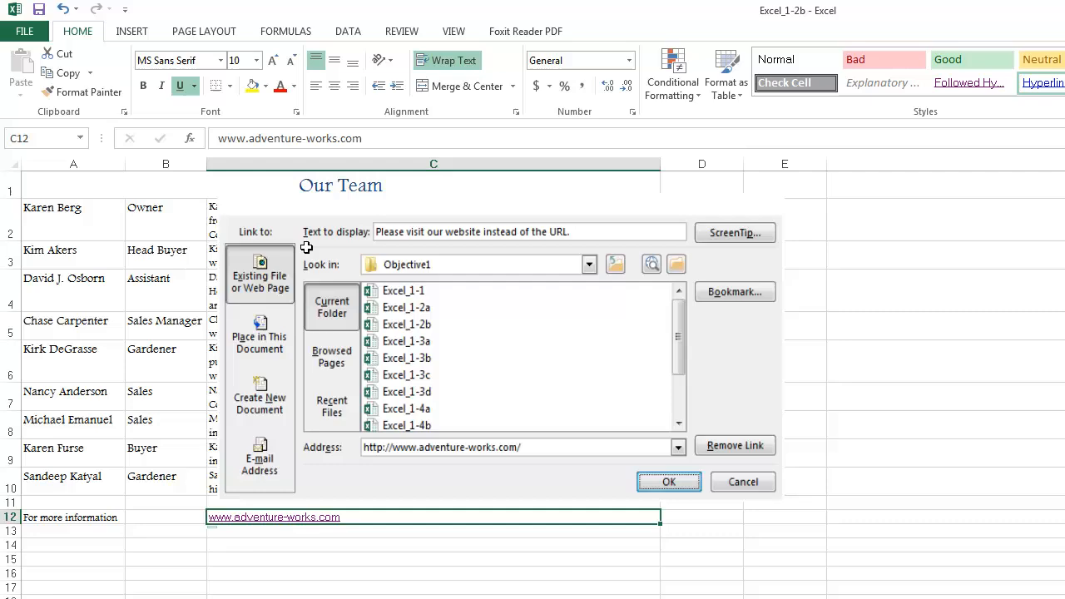
pyautogui.click(668, 482)
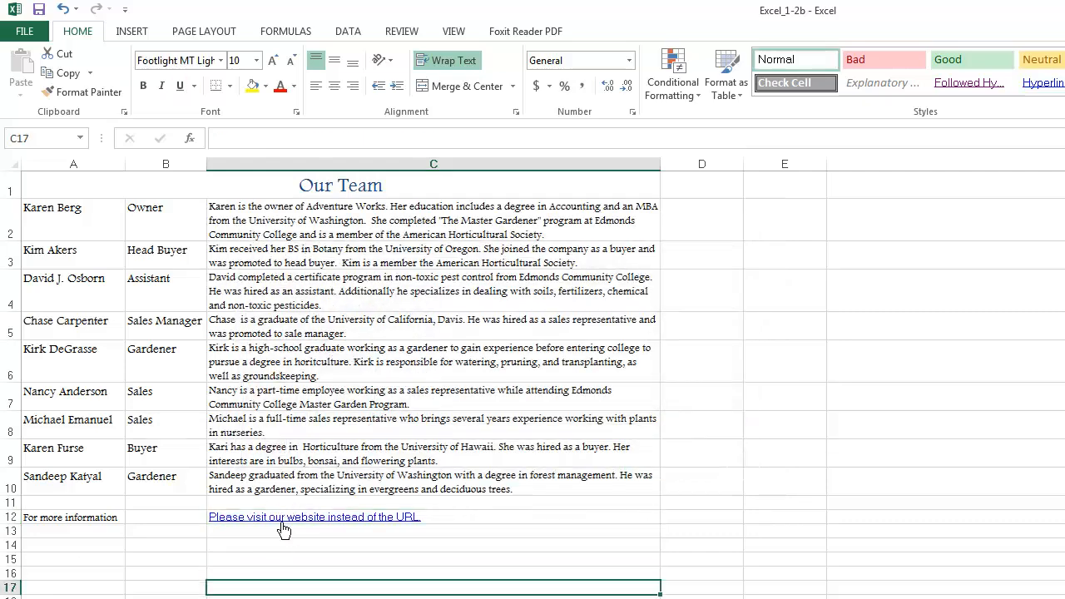
pyautogui.moveTo(292, 526)
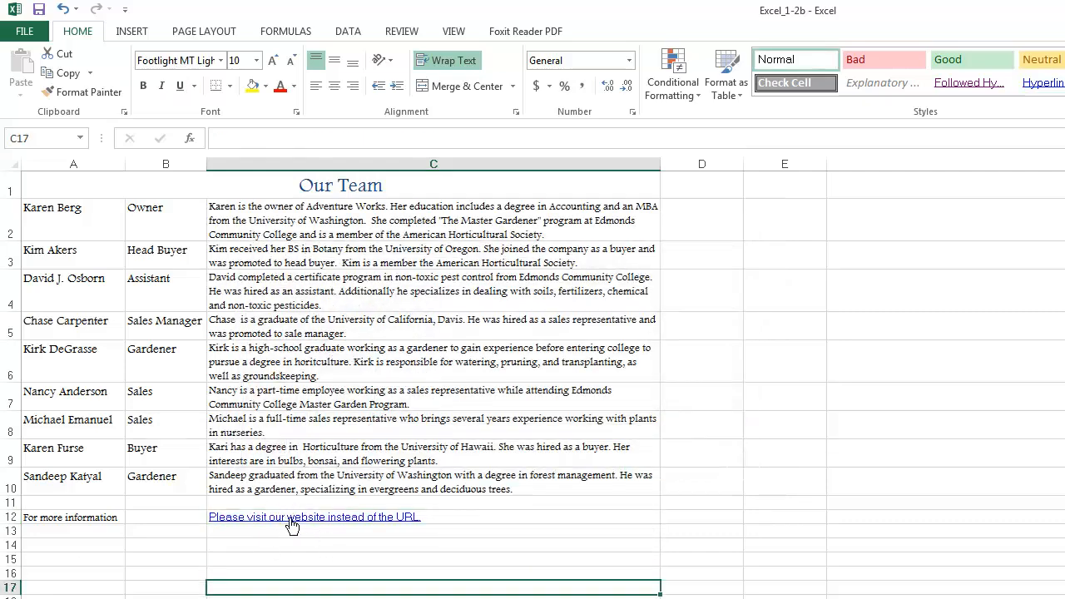
pyautogui.moveTo(291, 522)
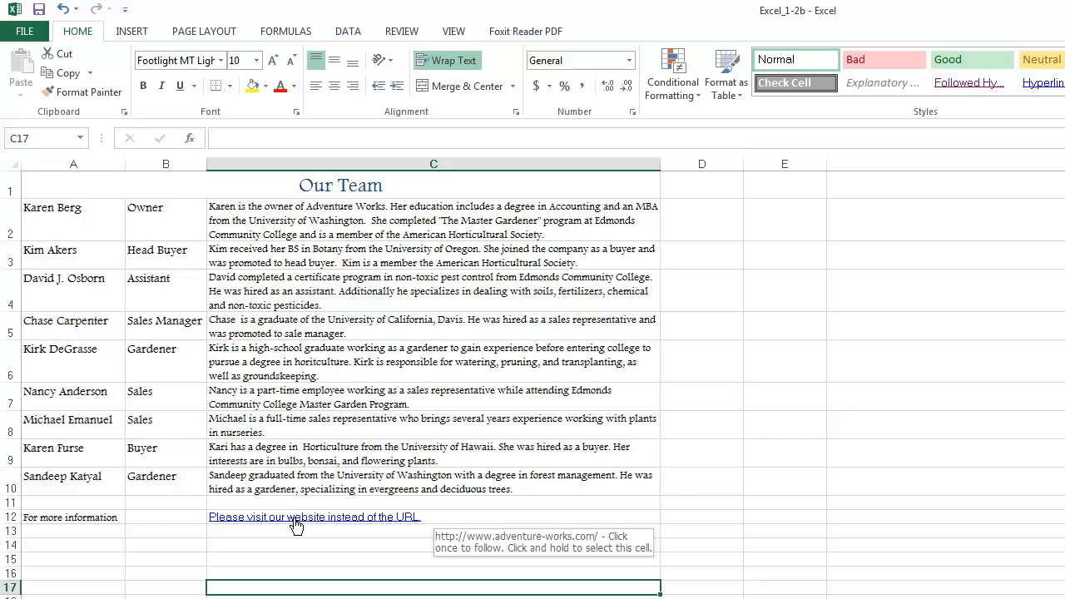